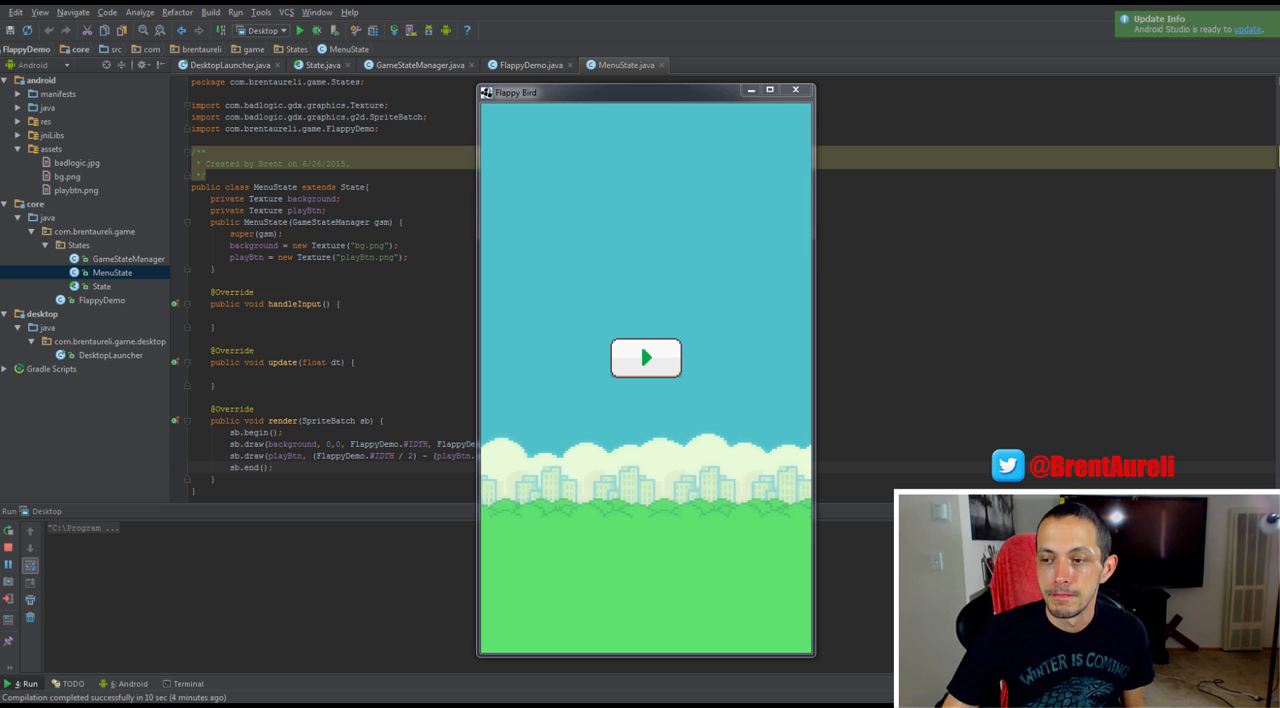
Rename the States package to lowercase 'states' via the Rename refactoring.
left_click(322, 64)
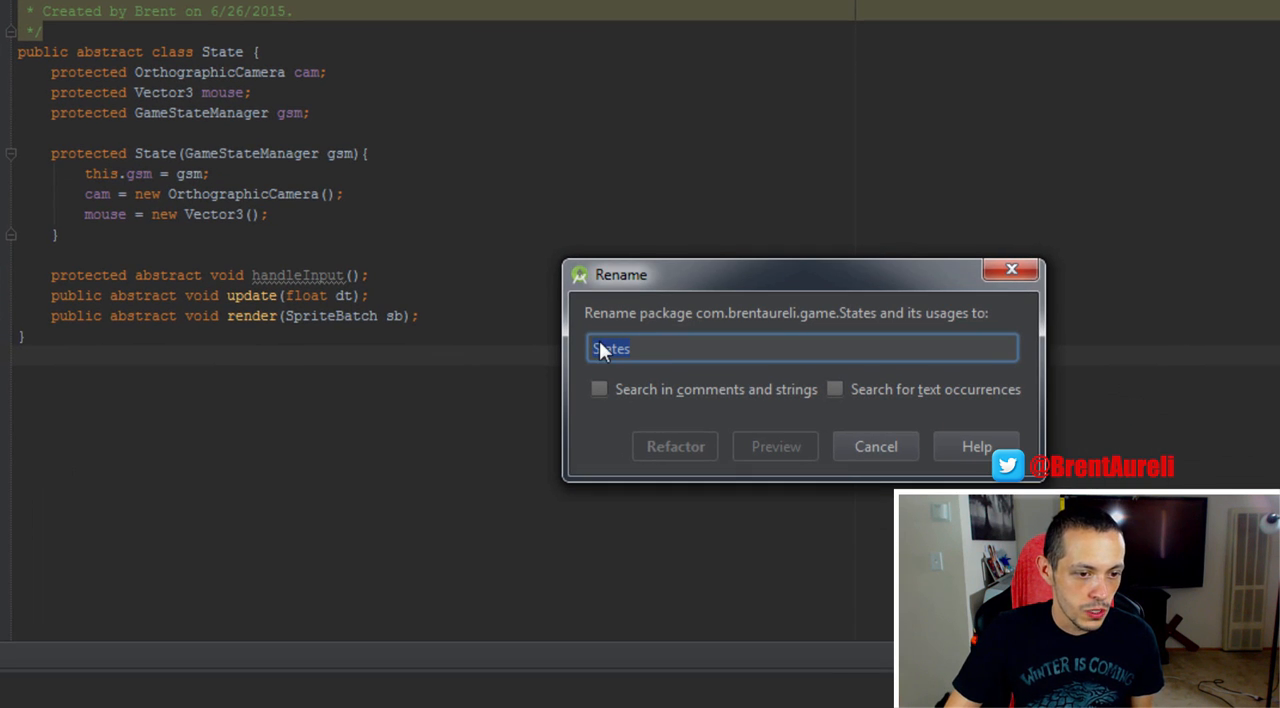
type("states")
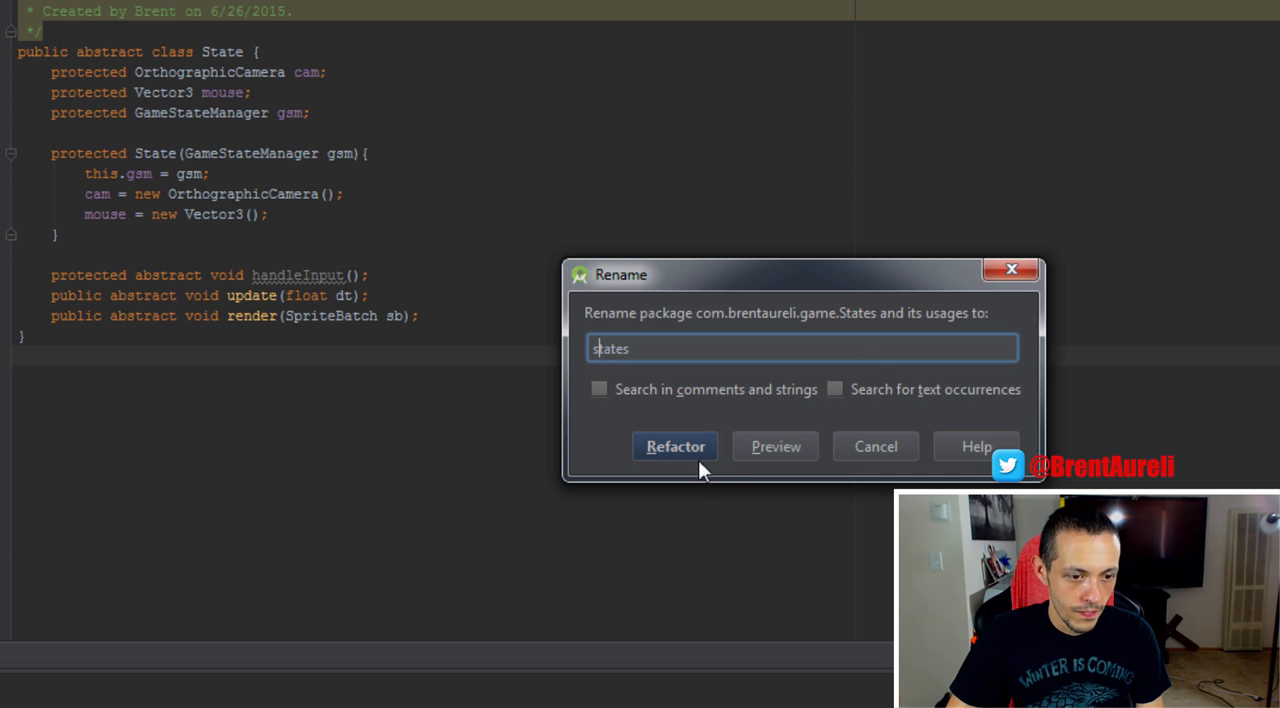
left_click(676, 446)
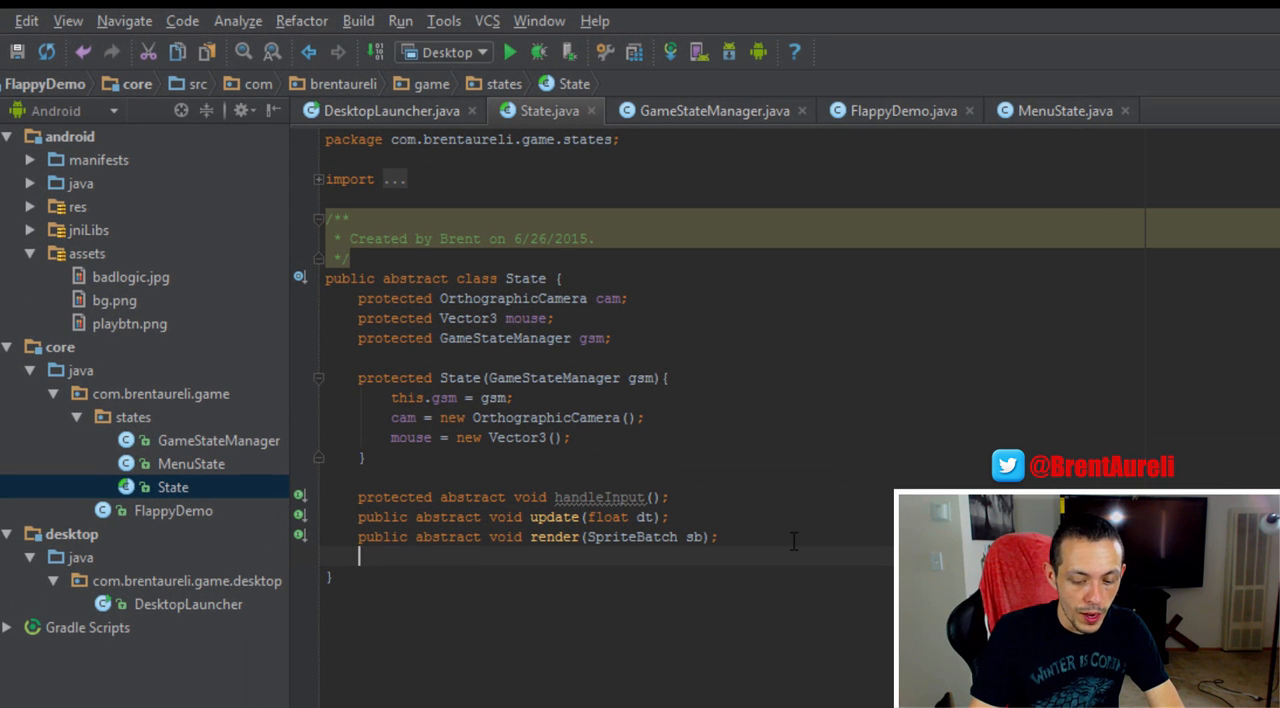
Declare public abstract void dispose(); in the abstract State class.
type("public abstract vo")
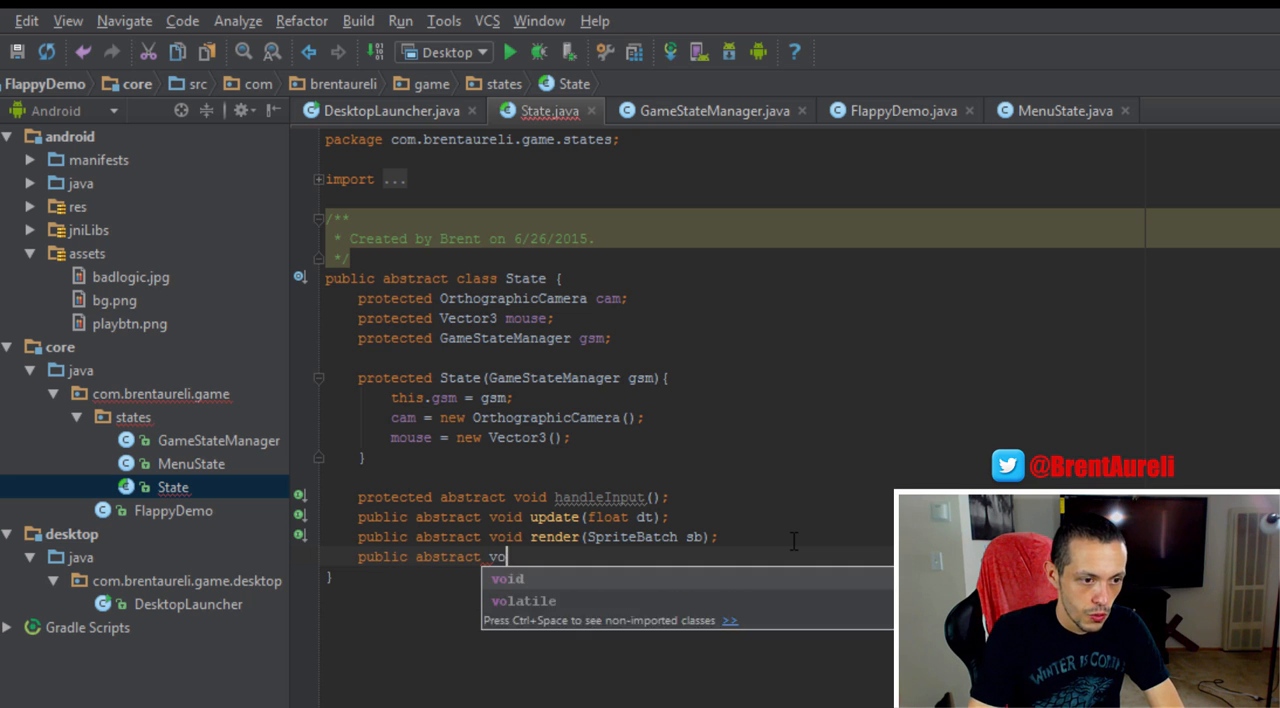
type("id dispose")
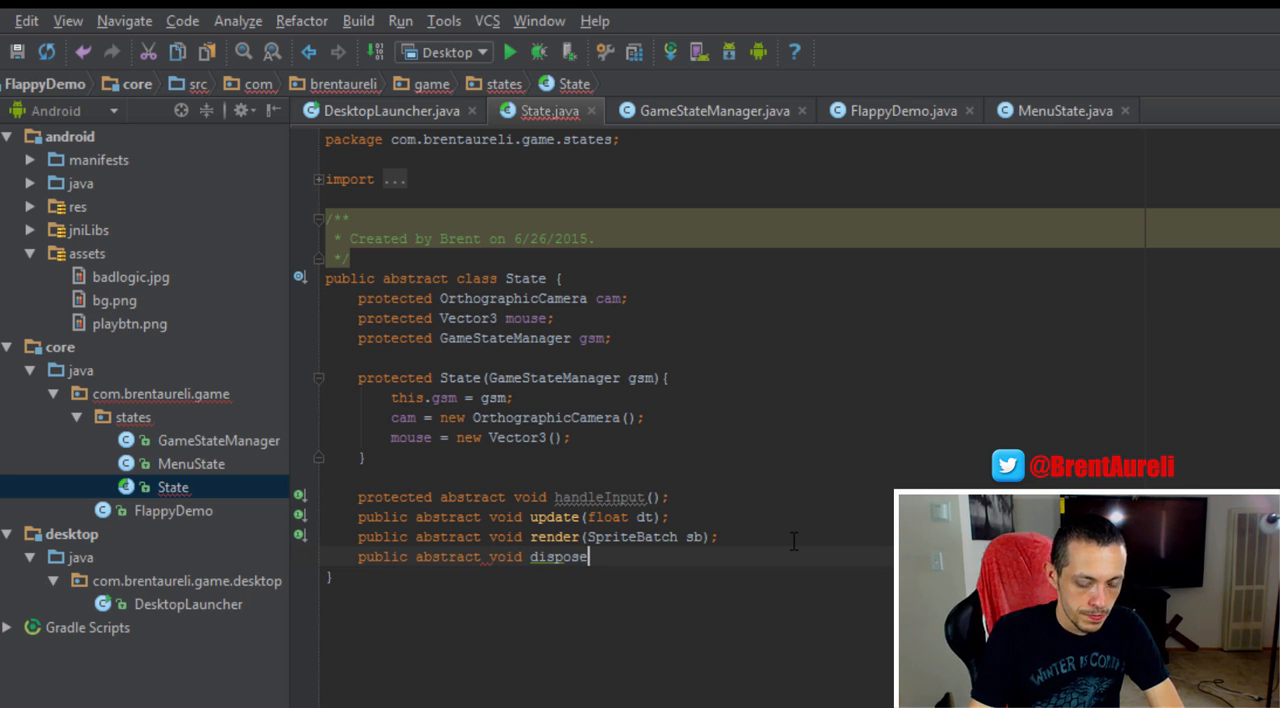
type("();")
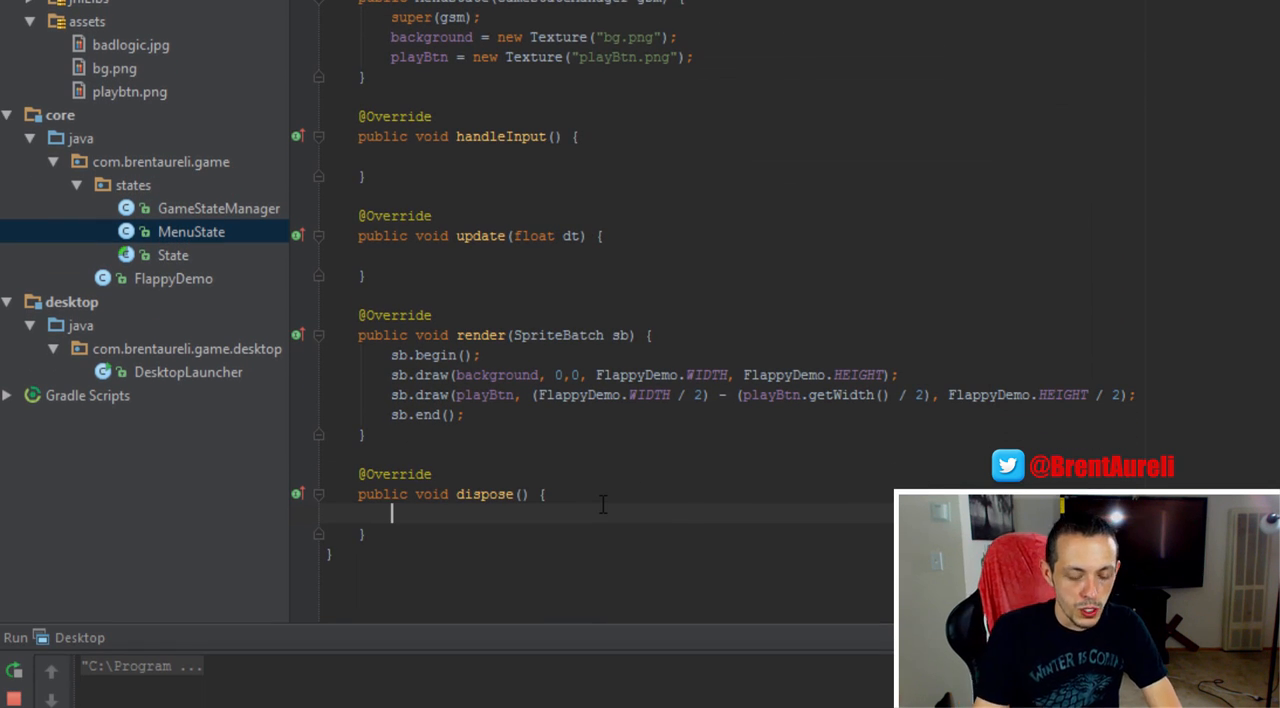
Override dispose() in MenuState to call background.dispose() and playBtn.dispose().
type("background.dispose();")
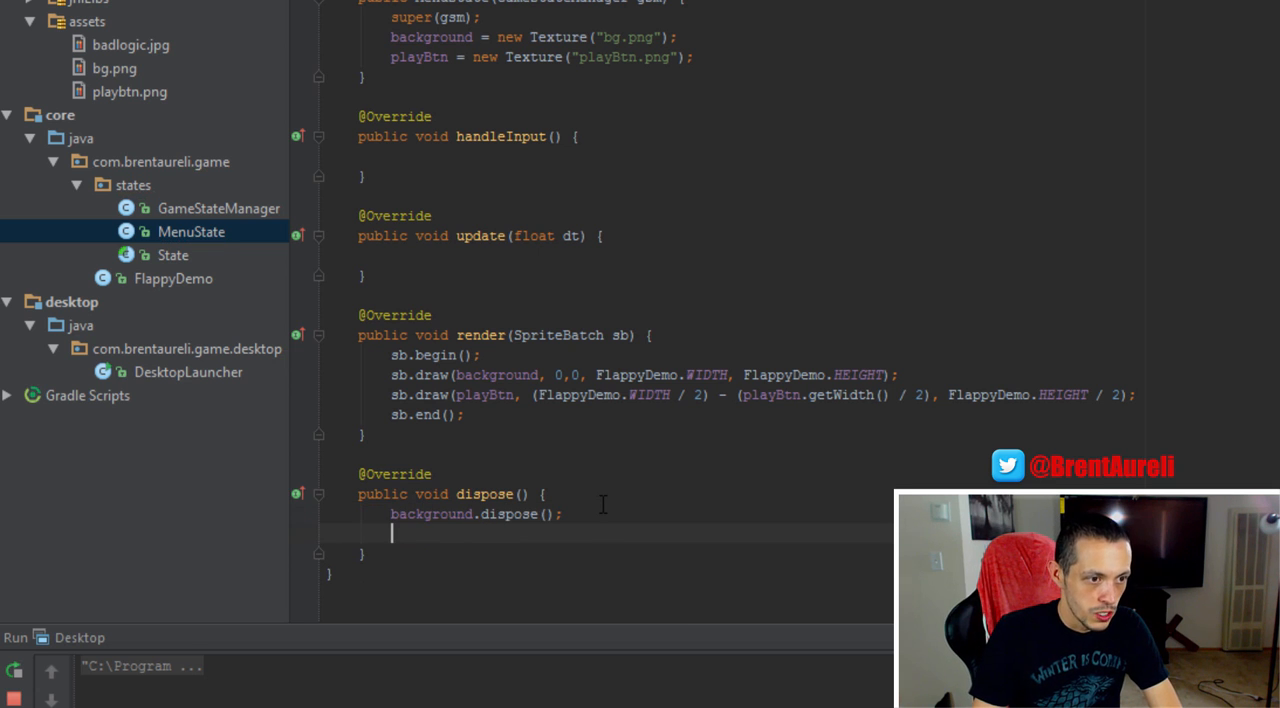
type("playBtn.")
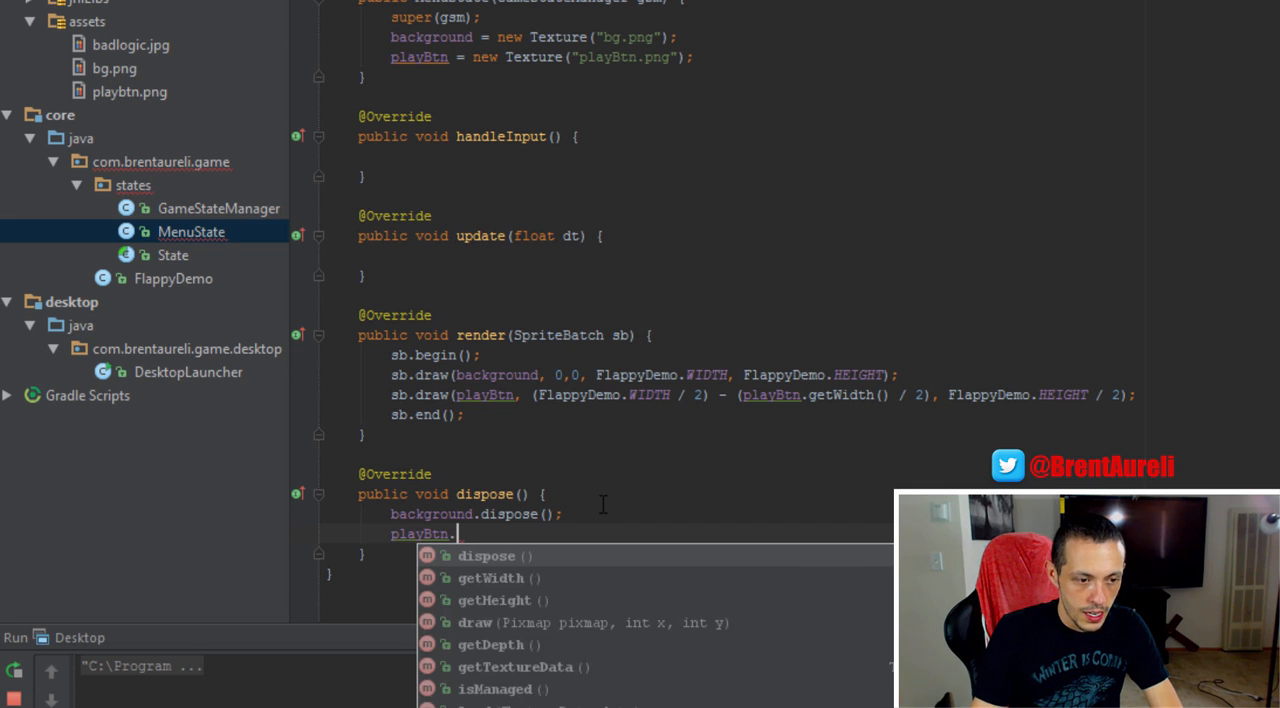
type("dispose();")
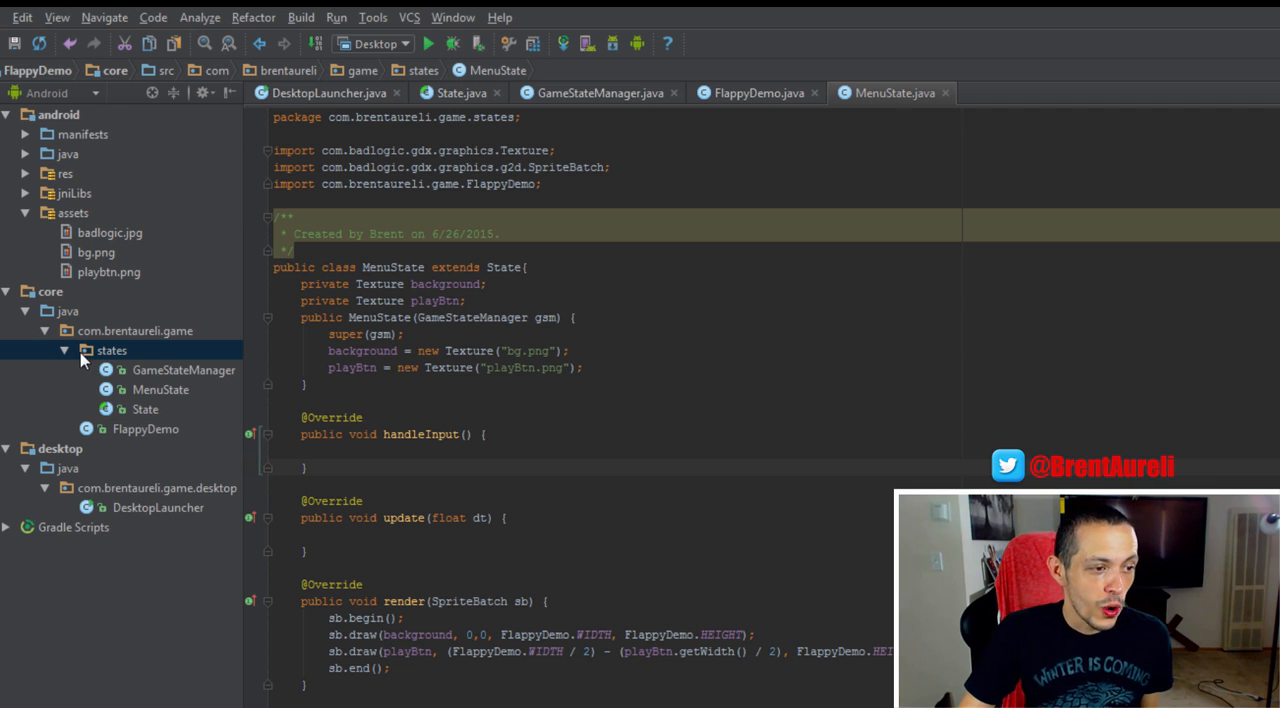
Create a new Java class named PlayState in the states package.
right_click(112, 350)
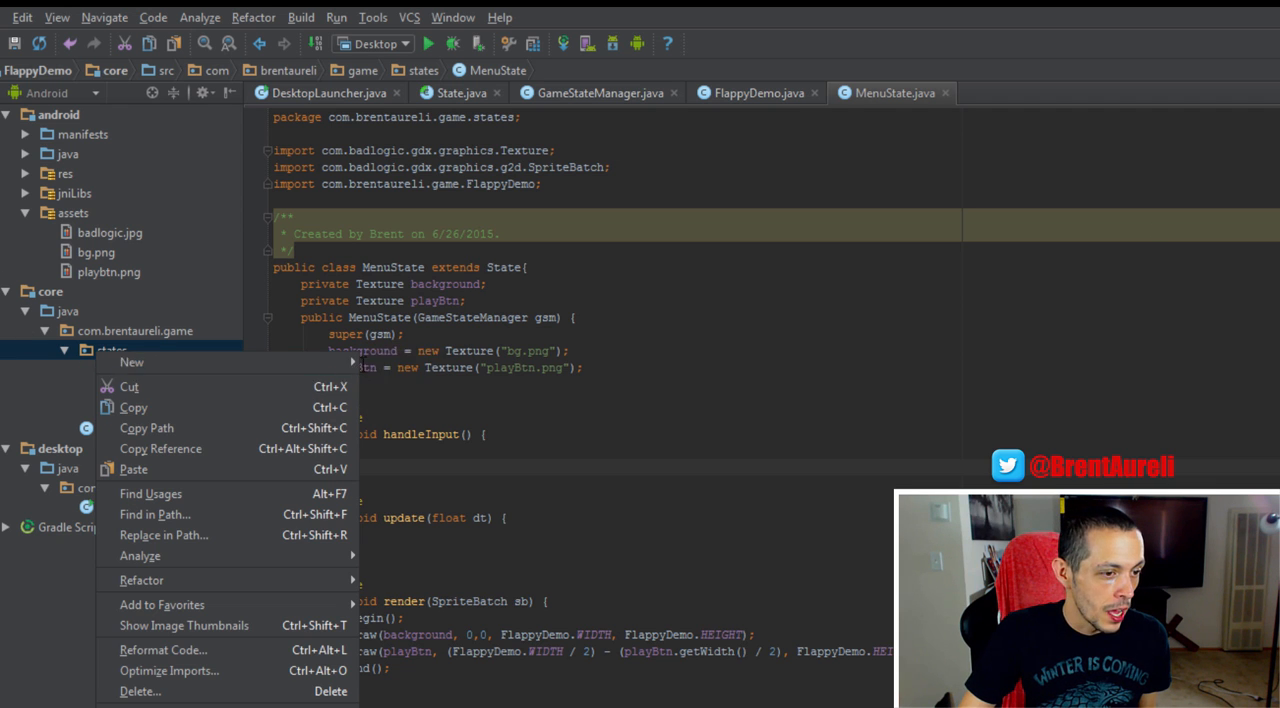
left_click(132, 362)
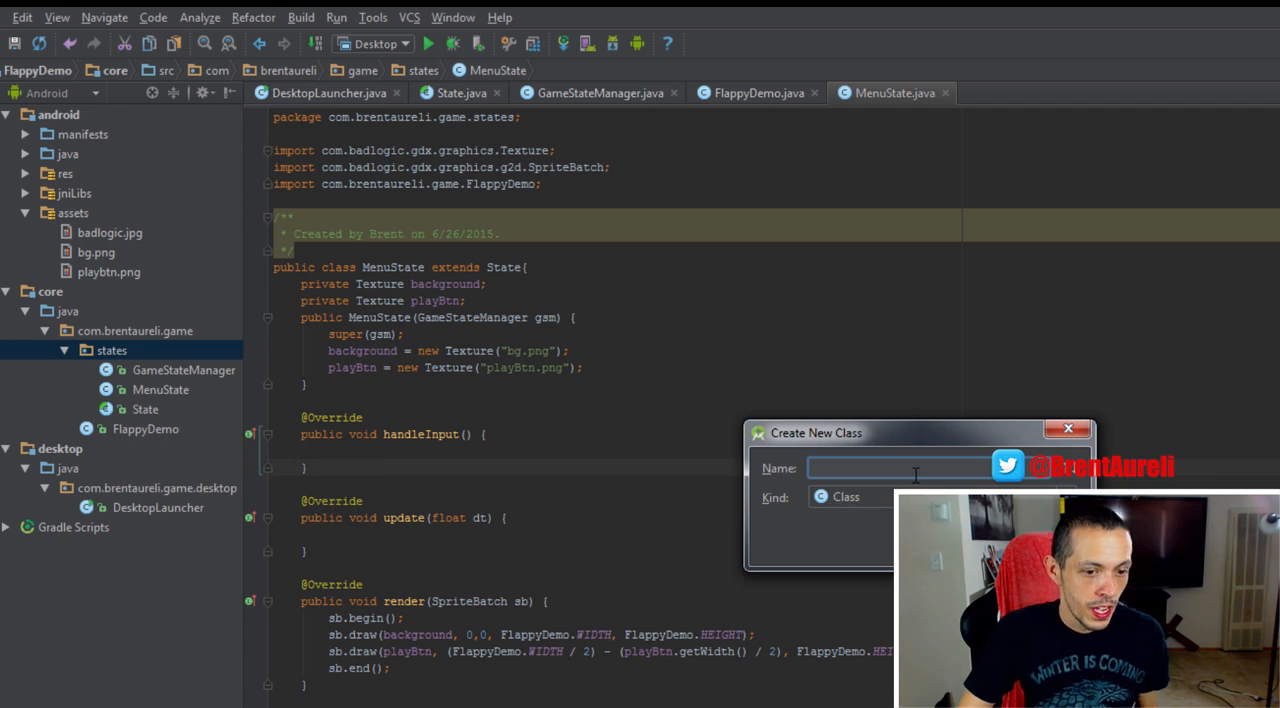
type("PlayState")
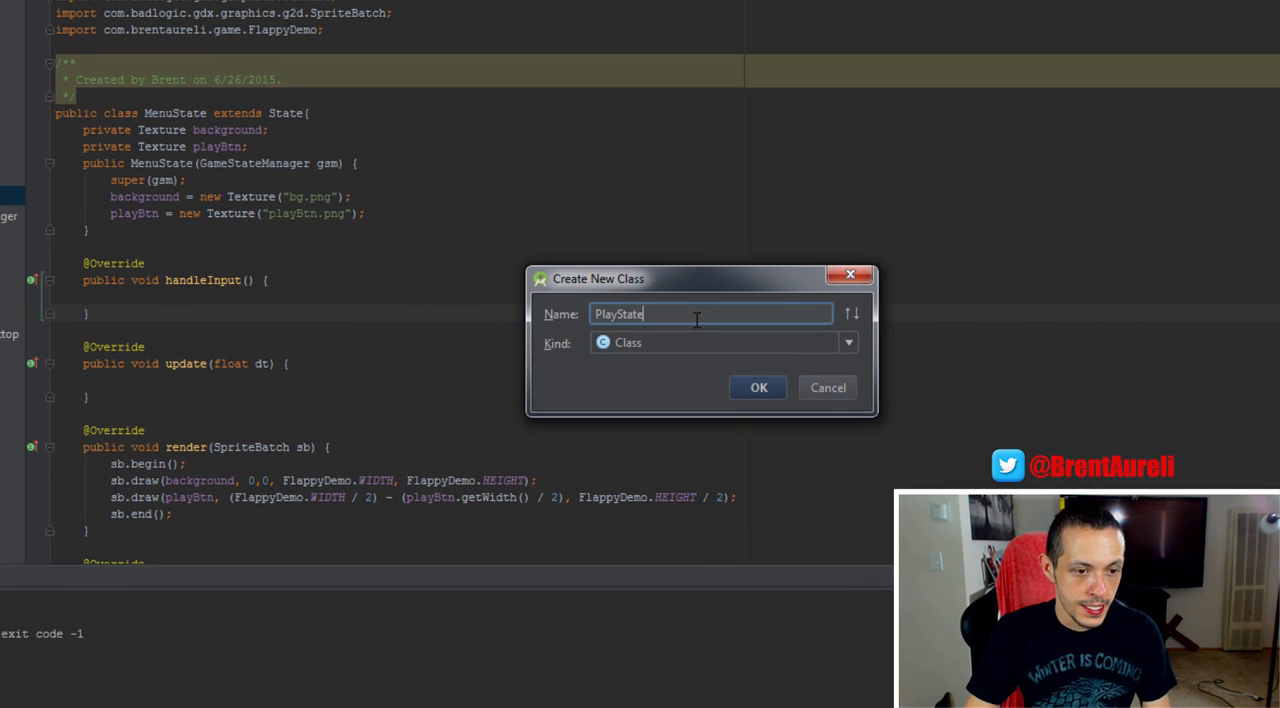
left_click(758, 388)
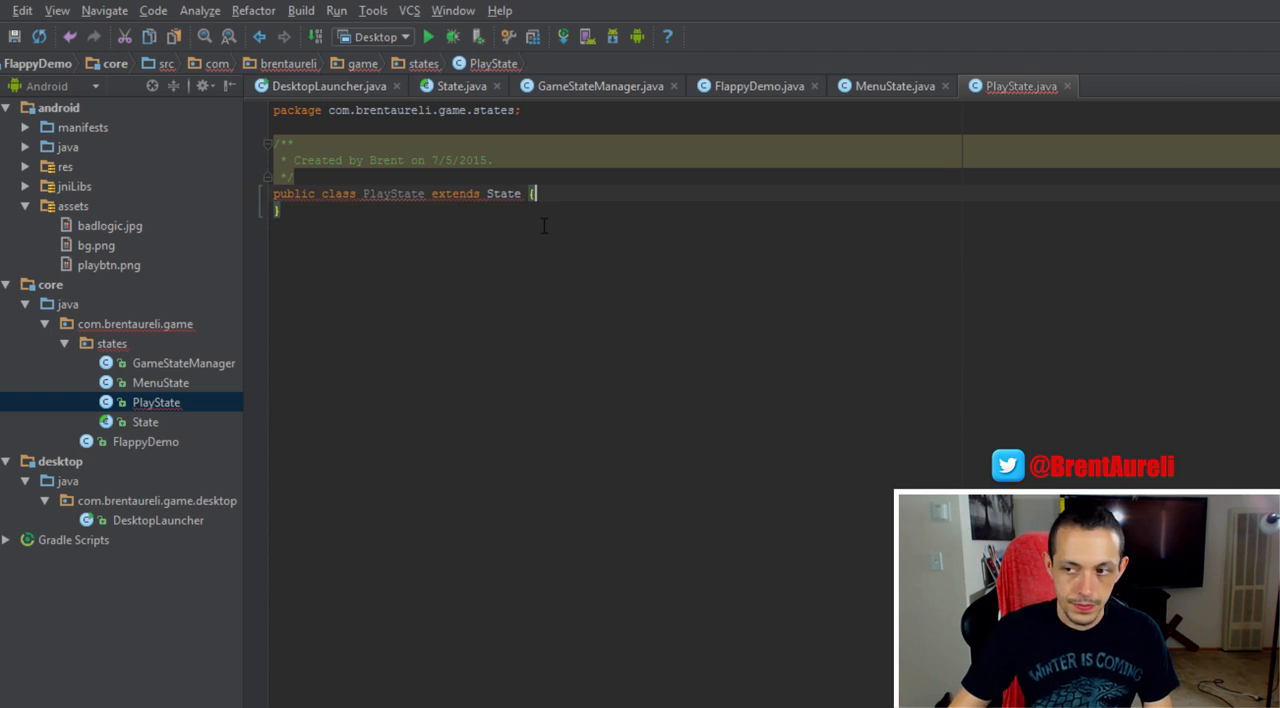
Make PlayState extend State and generate stubs for its abstract methods.
right_click(450, 242)
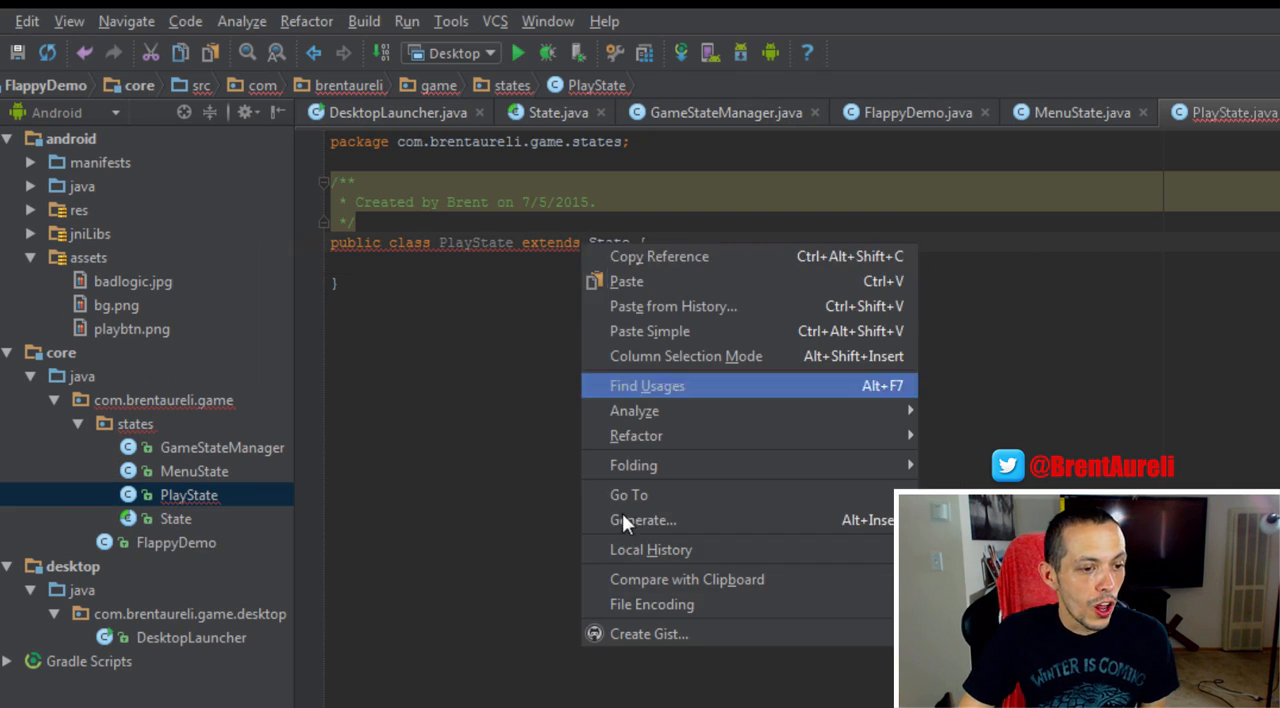
left_click(644, 520)
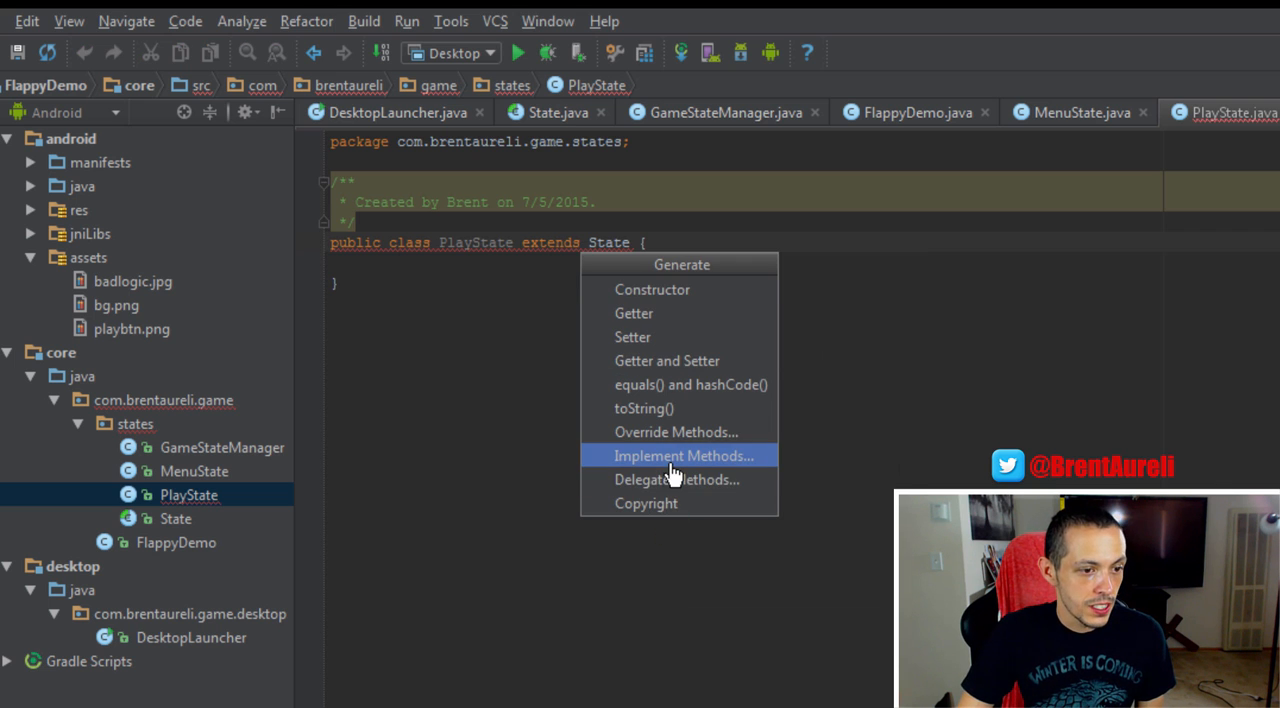
left_click(682, 456)
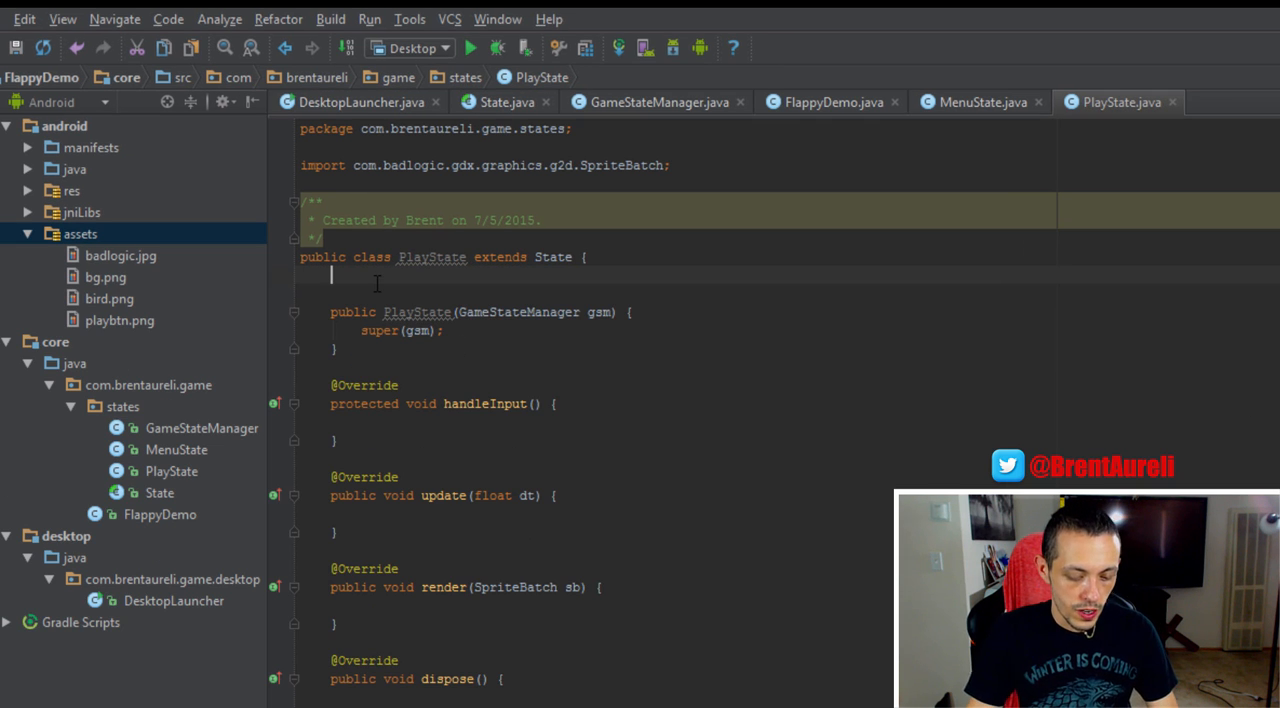
Add a private Texture bird field to PlayState, loaded from "bird.png" in the constructor.
type("private Texture birdl;")
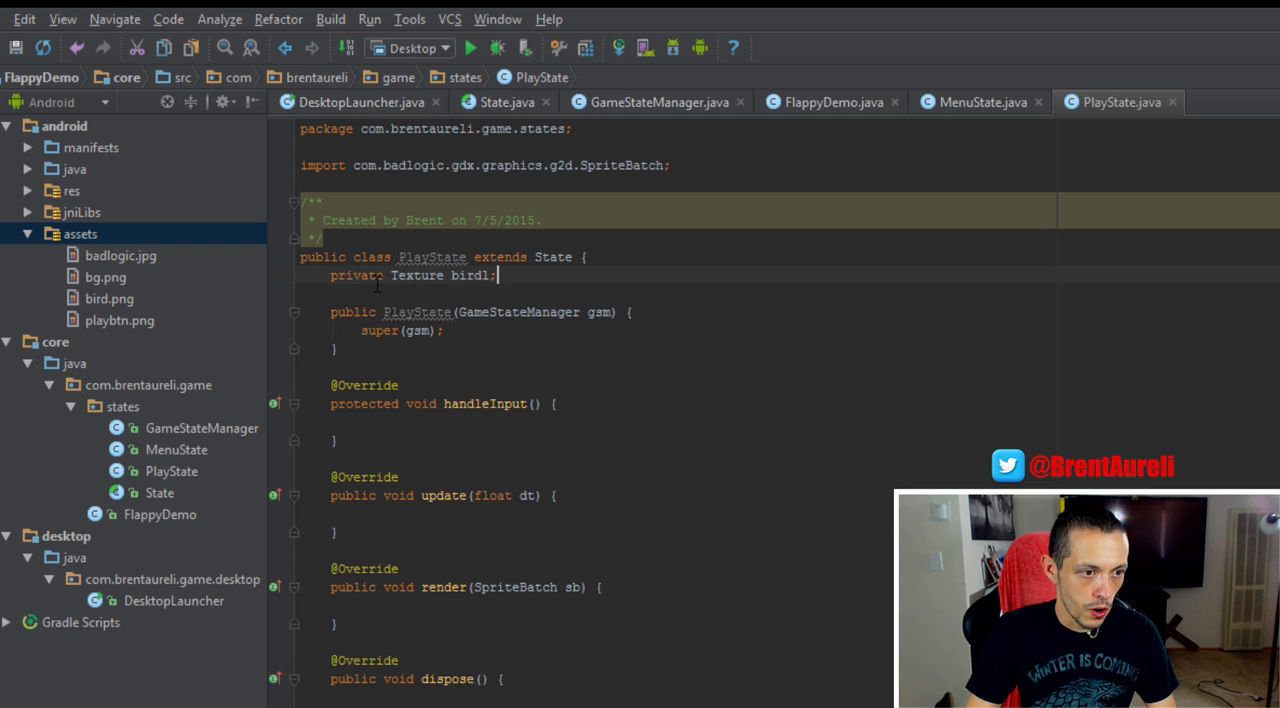
key("BackSpace")
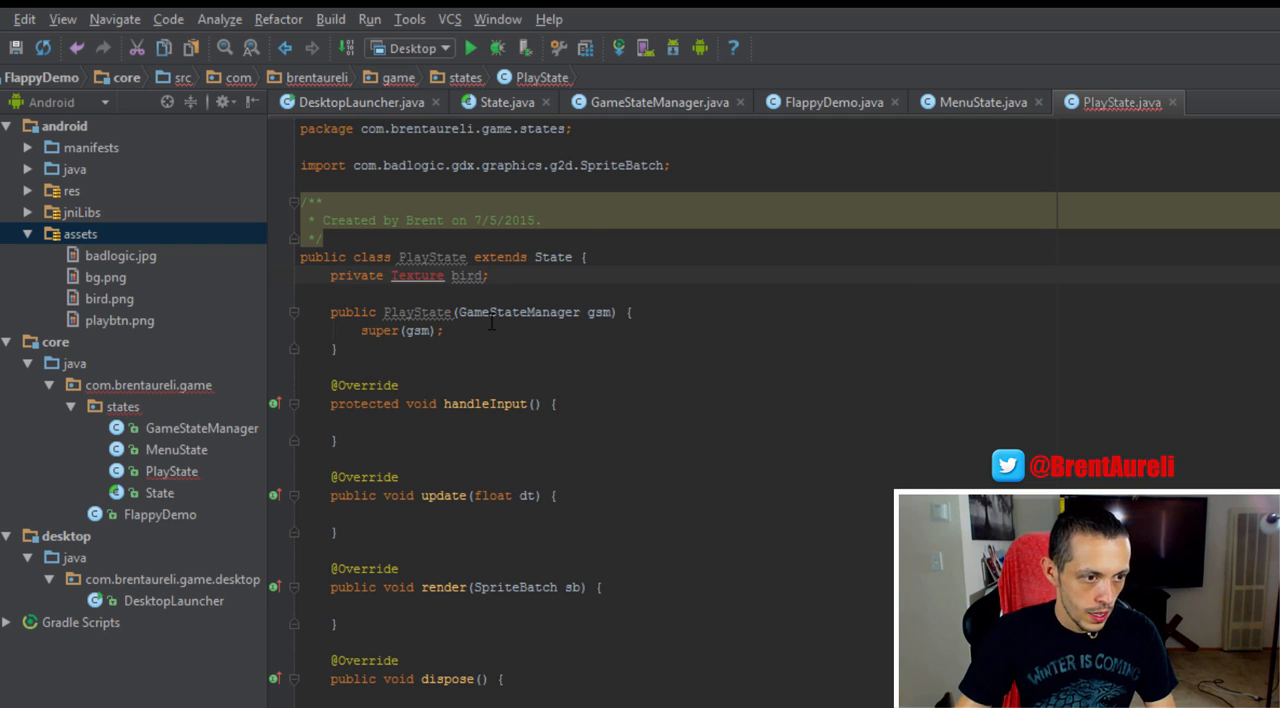
type("bi")
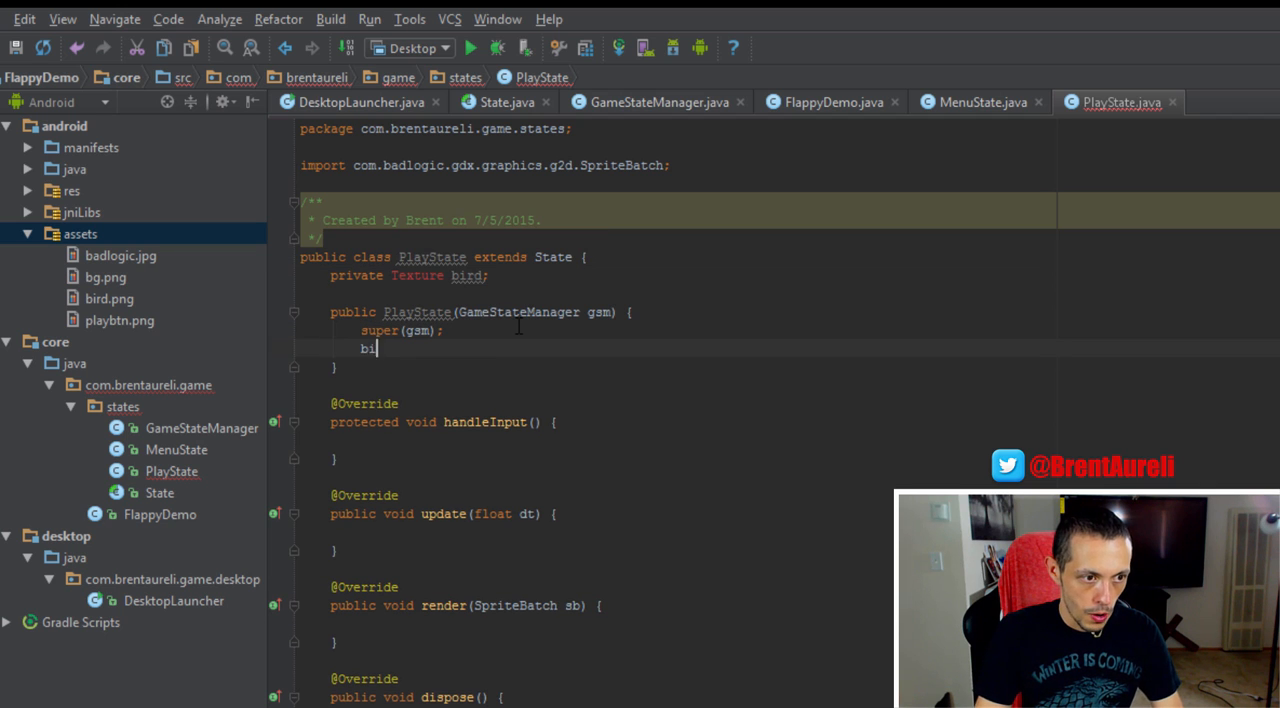
type("rd = new")
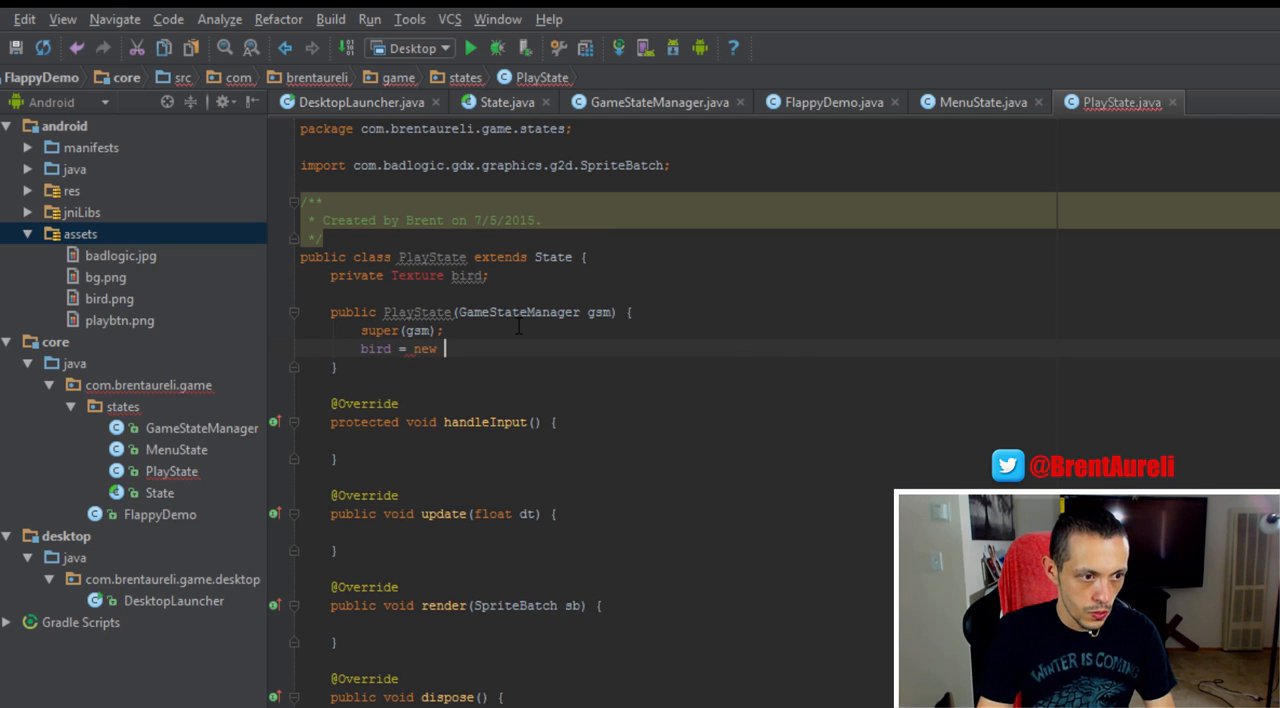
type("Texture(")
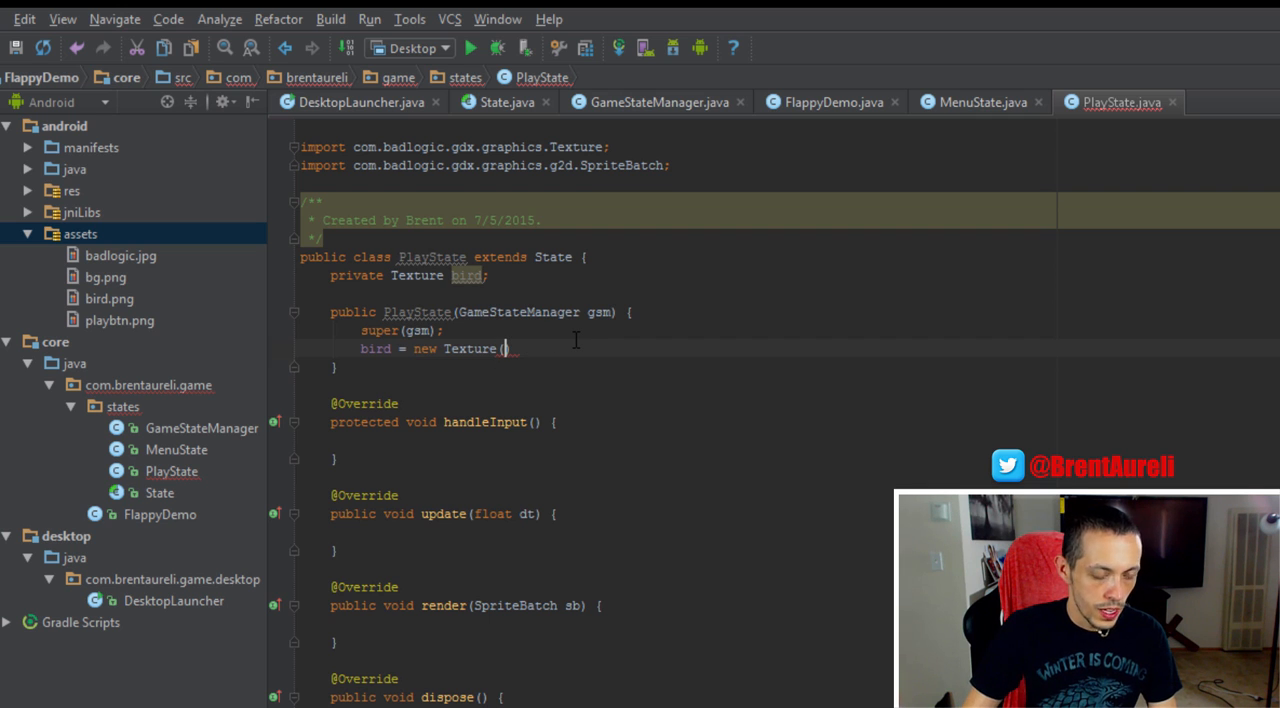
type("\"\"")
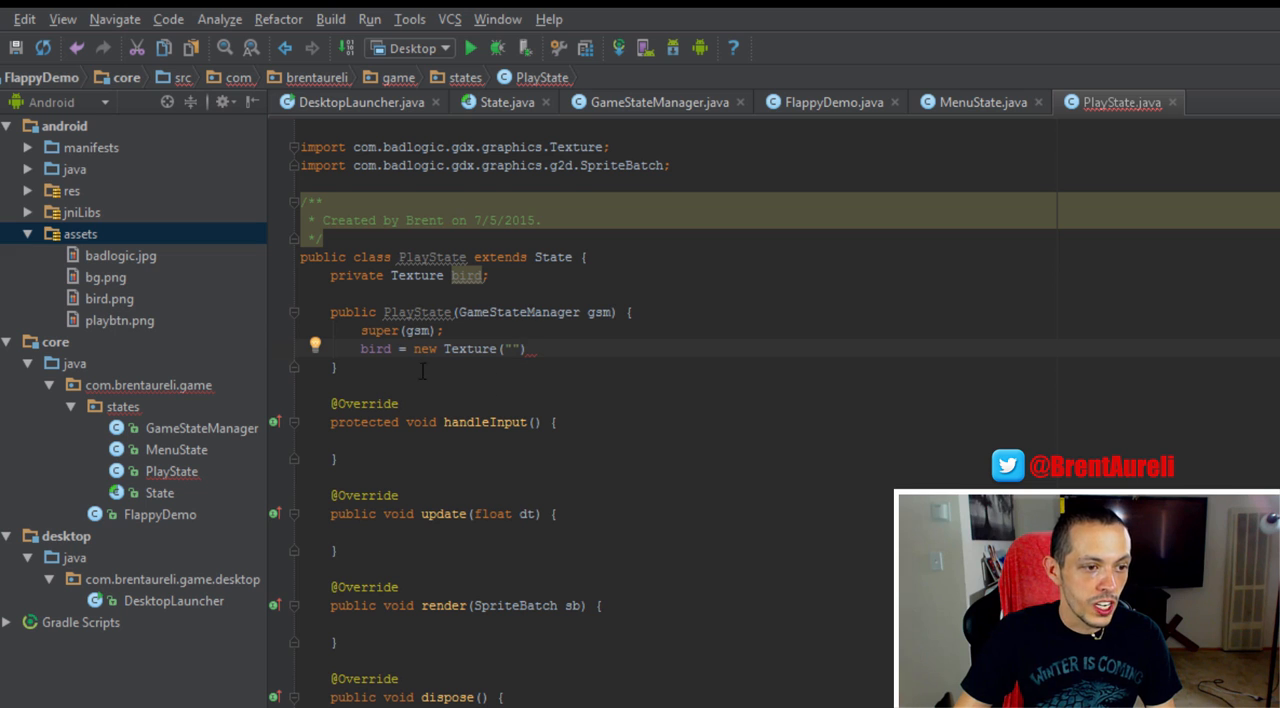
type("bird.png")
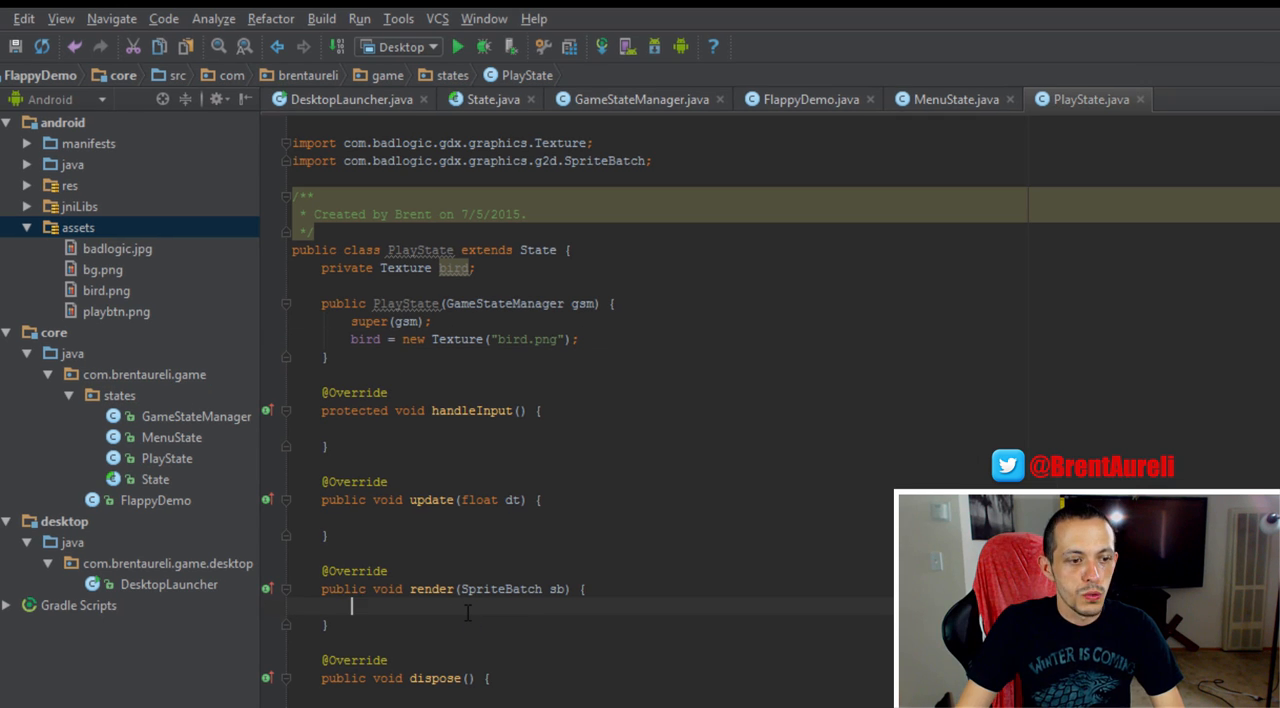
In PlayState's render, write sb.begin(); sb.draw(bird, 50, 50); sb.end();.
type("sb.begin(")
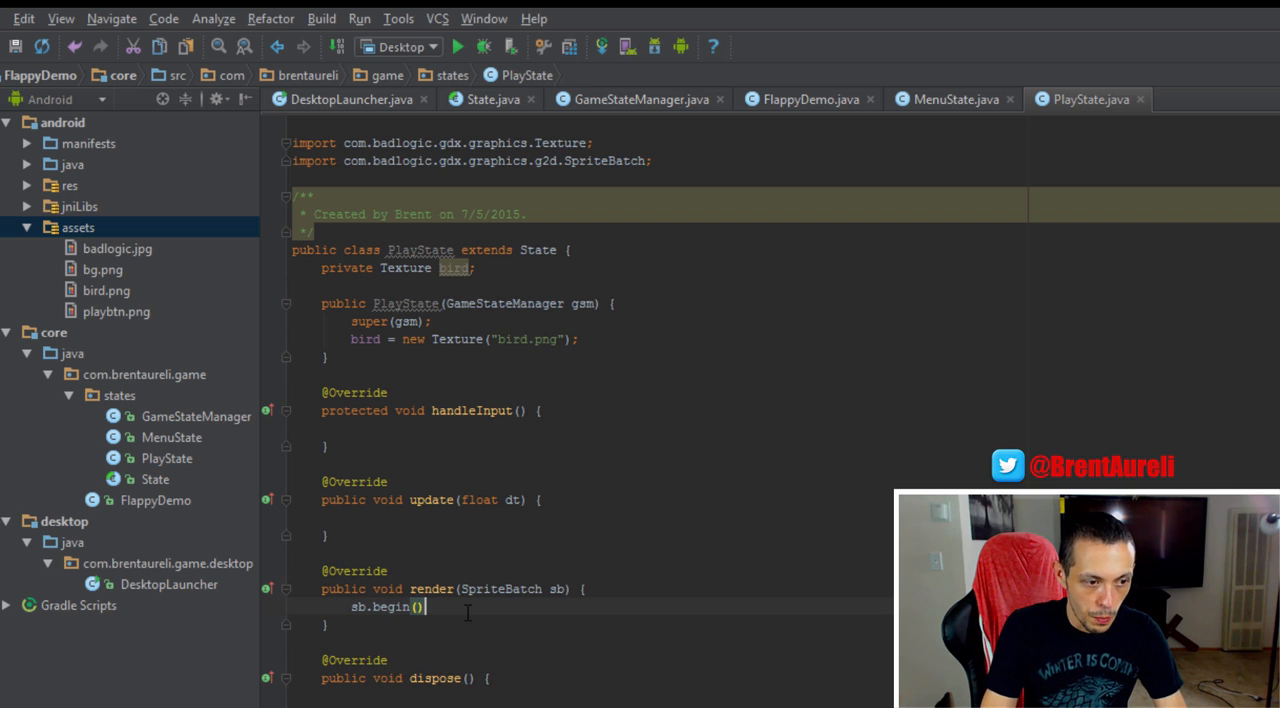
type("s")
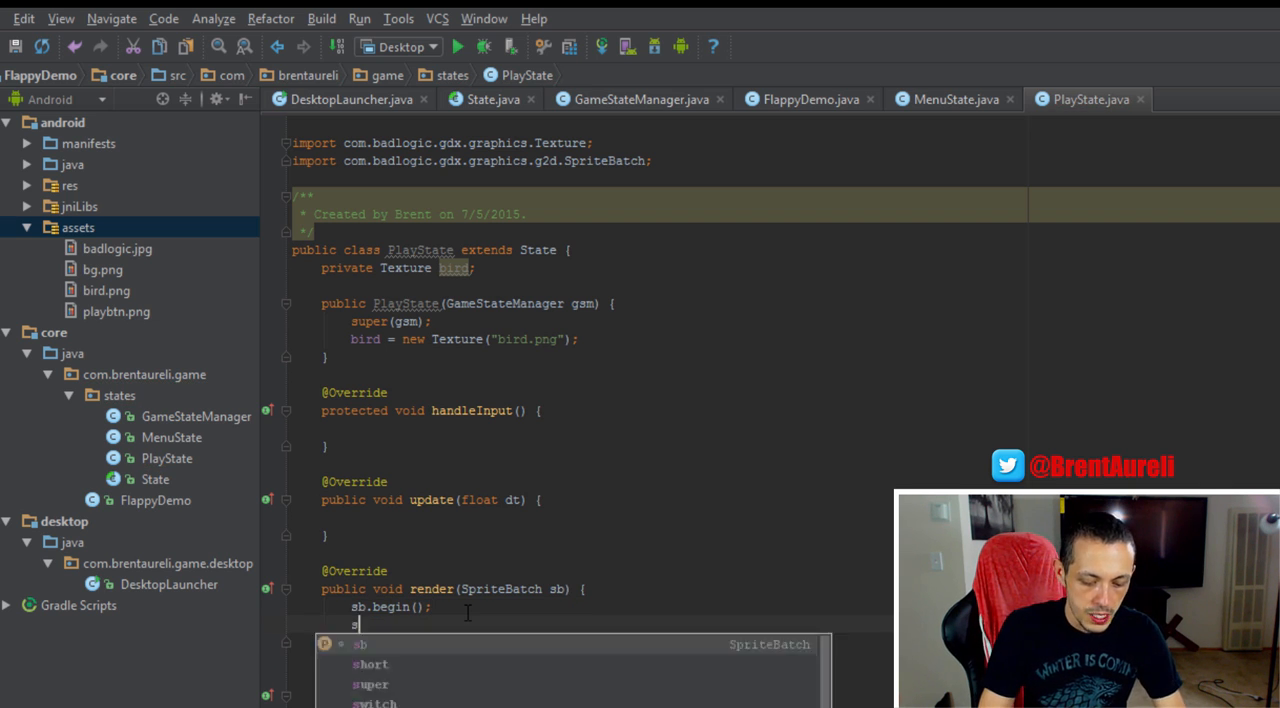
type("sb.draw(")
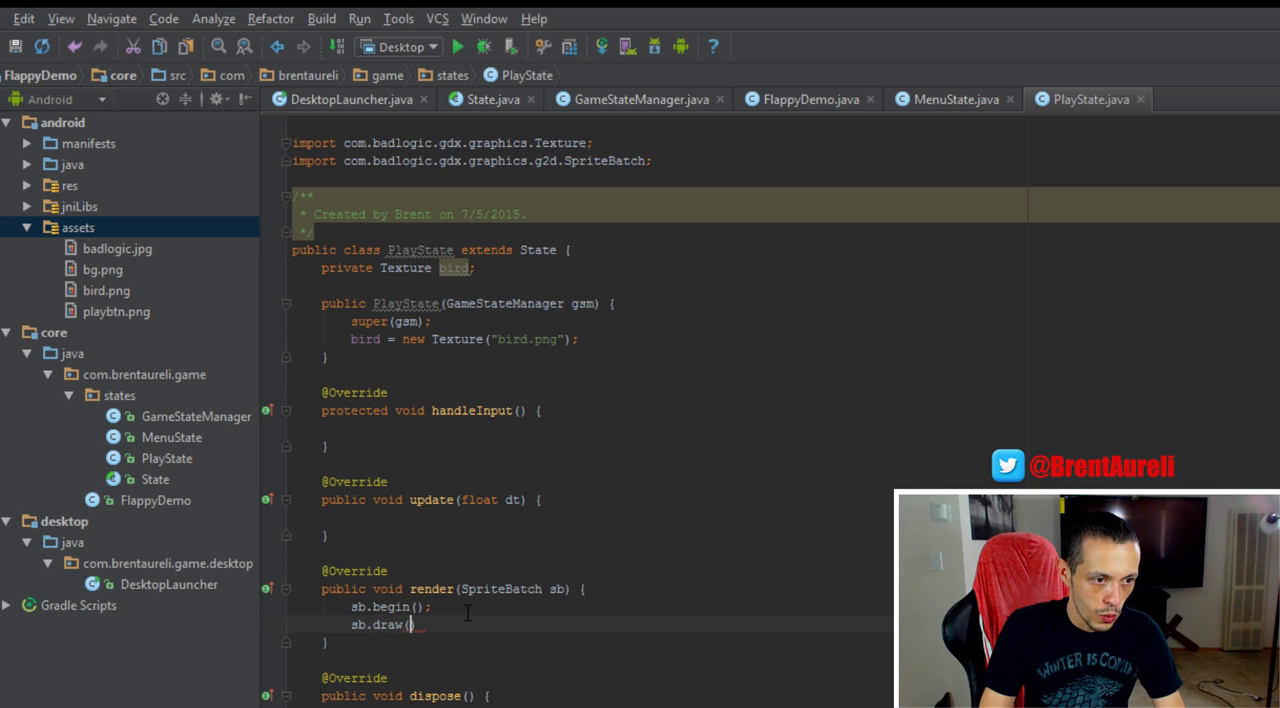
type("bird")
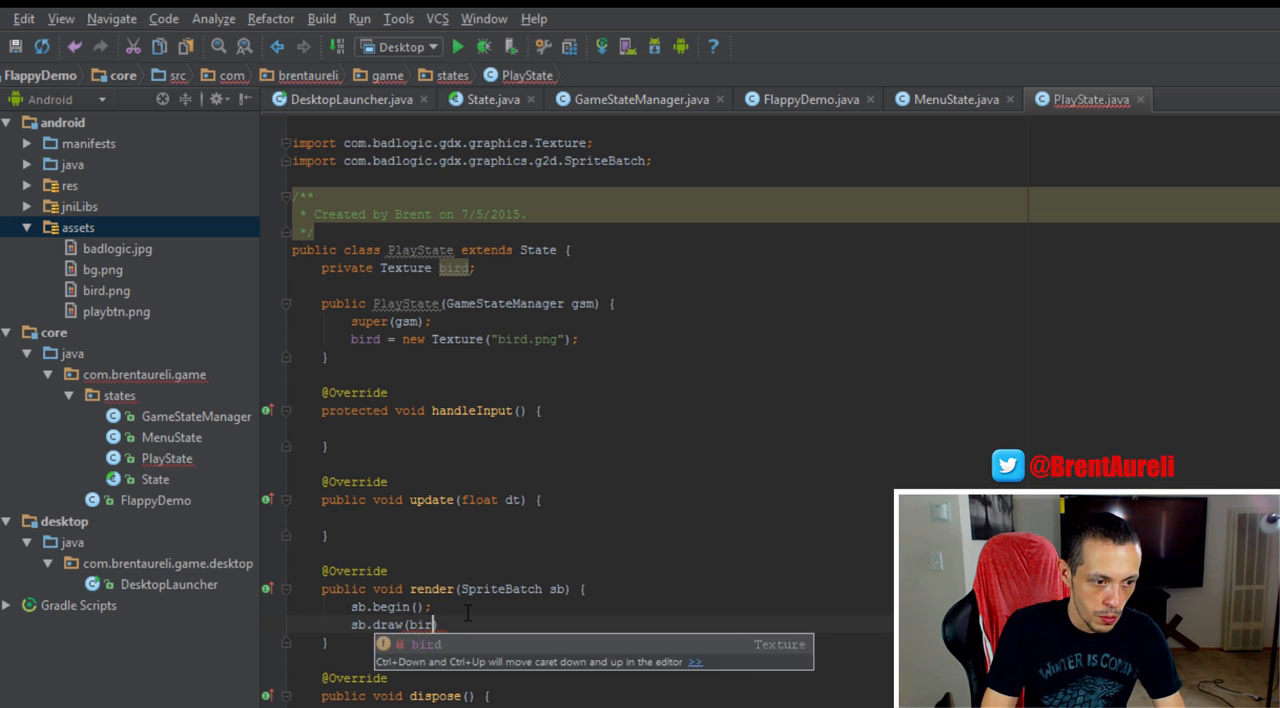
type(", 5")
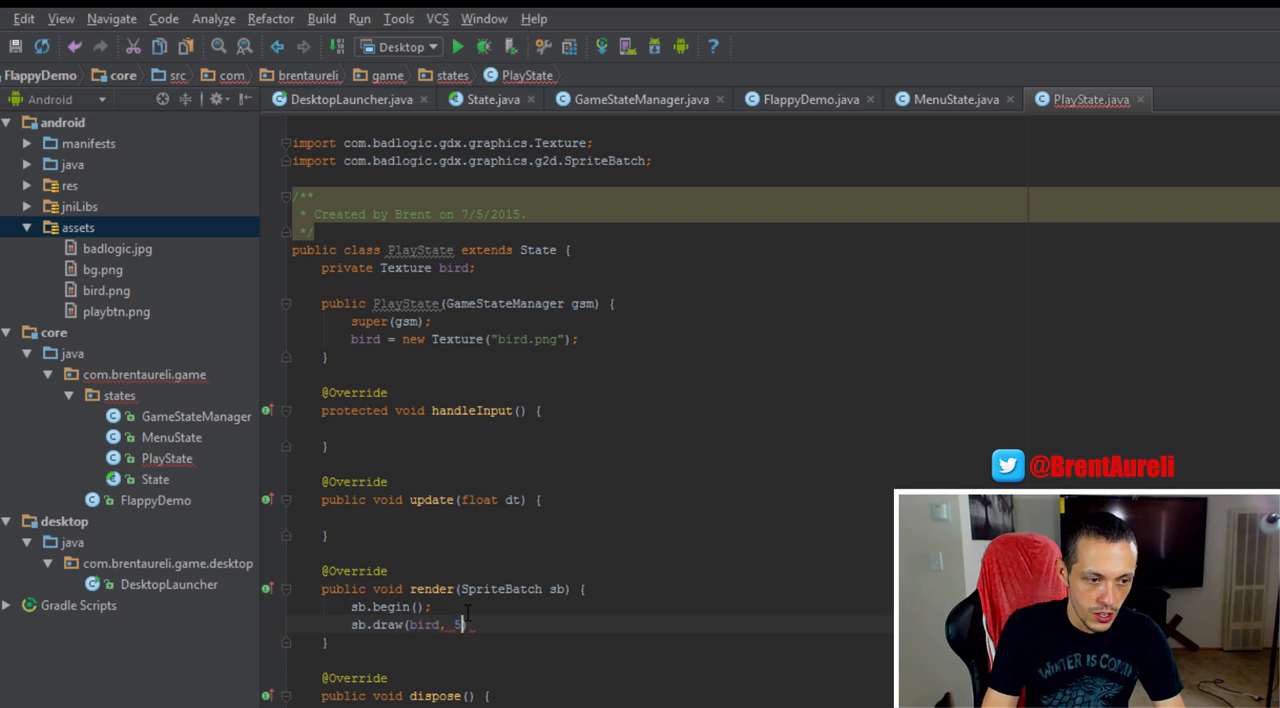
type("0, 50)")
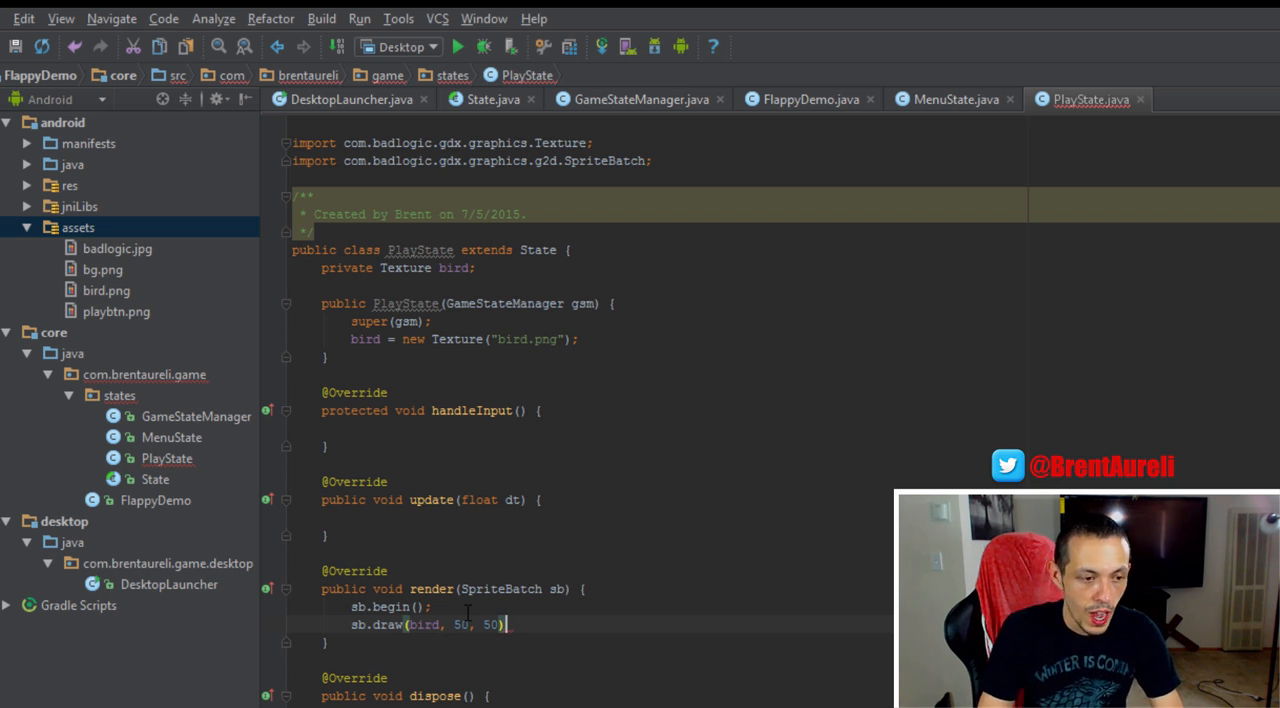
type("sb.end();")
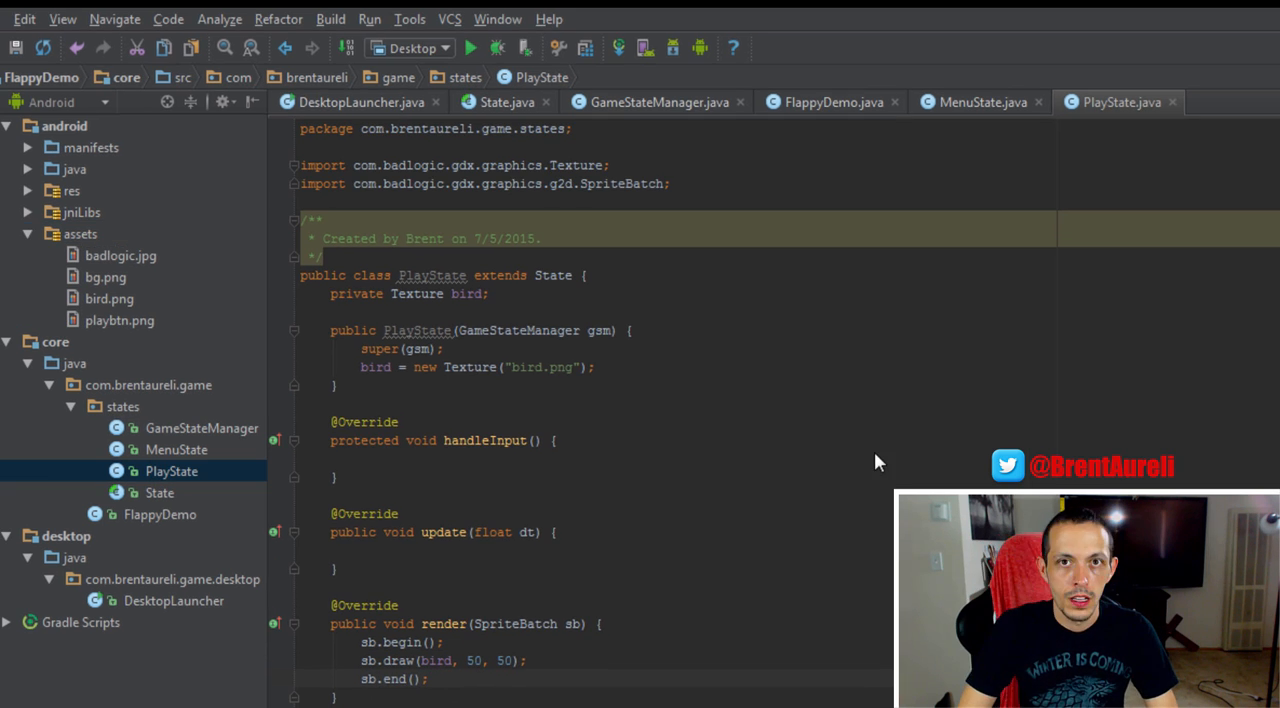
left_click(176, 448)
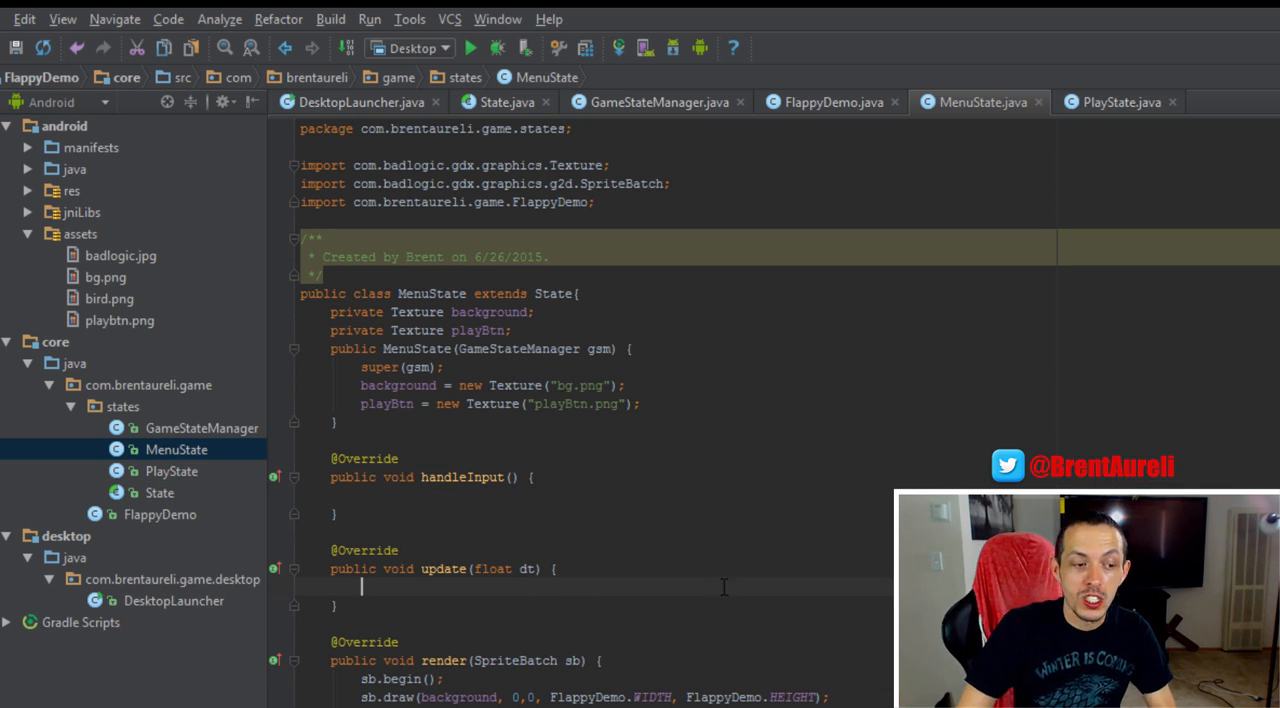
Call handleInput() from MenuState's update and add an if(Gdx.input.justTouched()) check.
type("handleInput();")
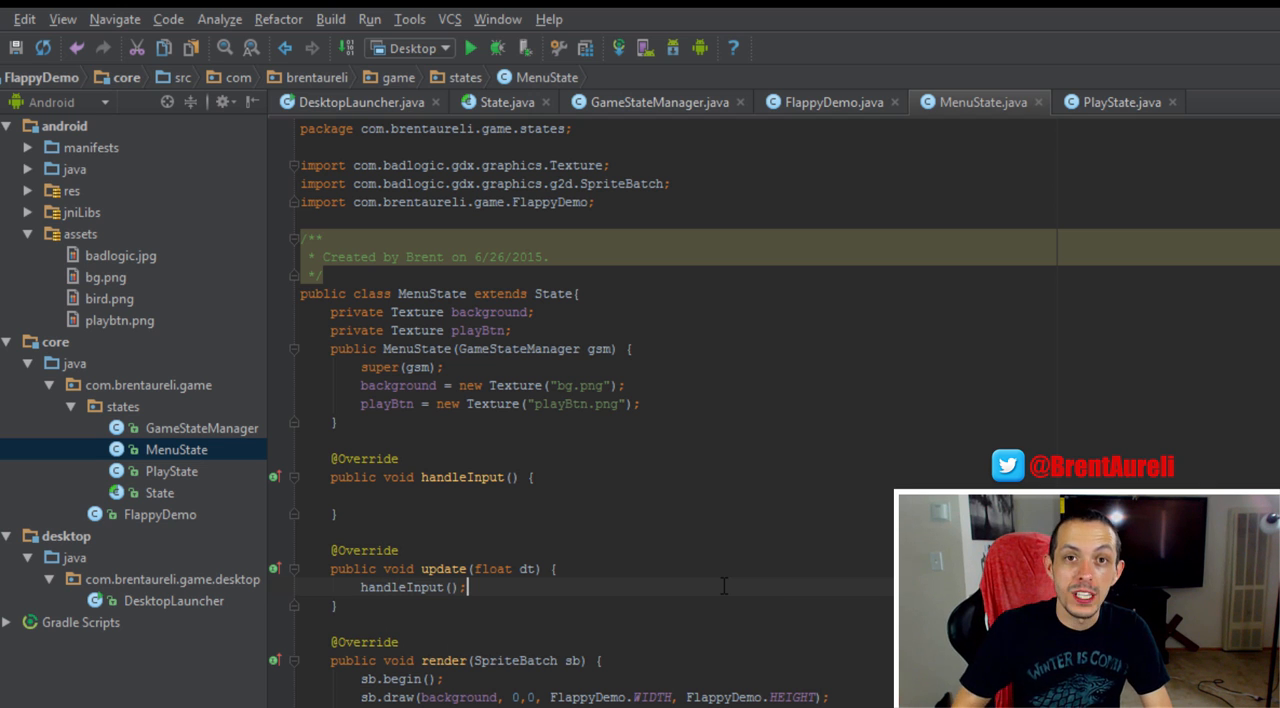
mouse_move(506, 508)
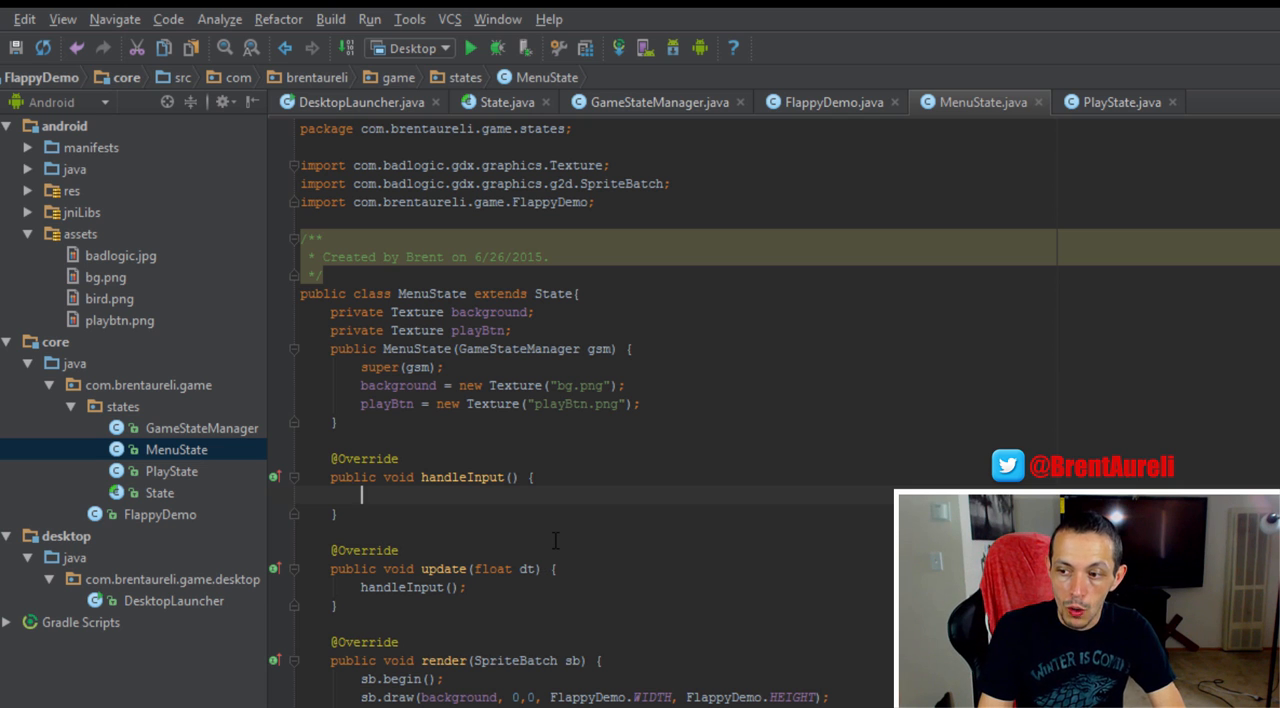
type("if(")
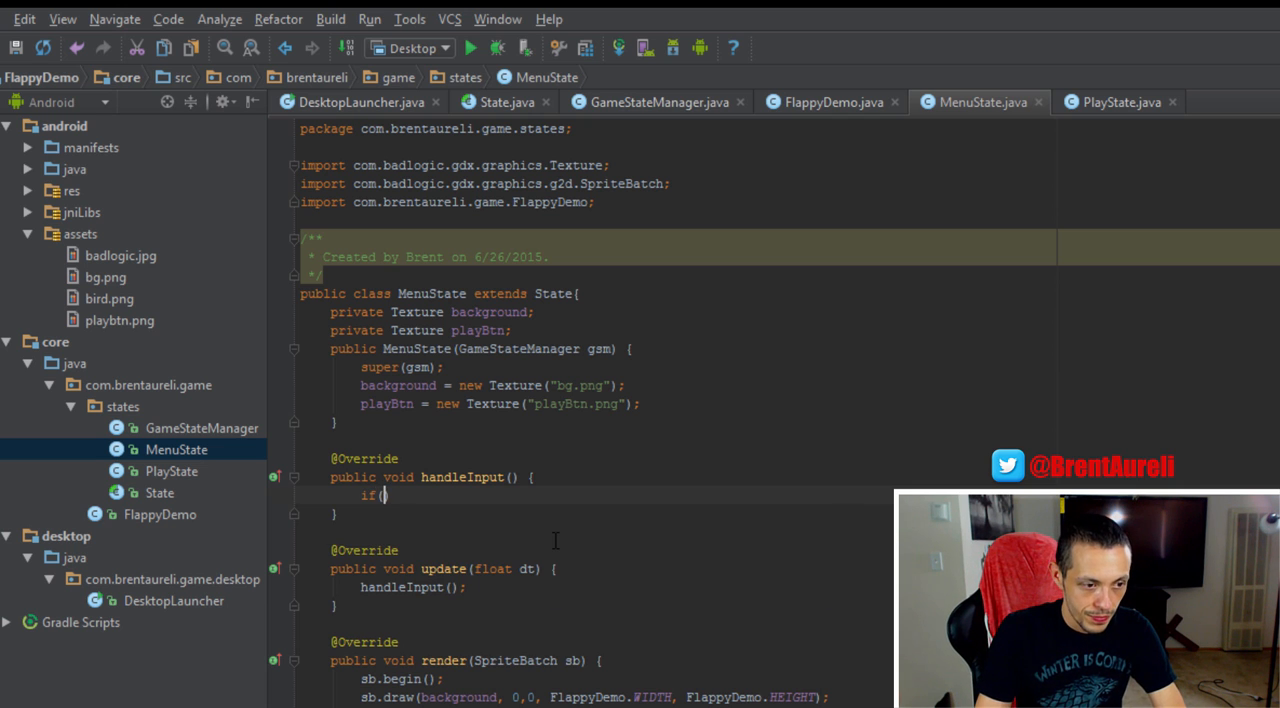
type("Gdx.")
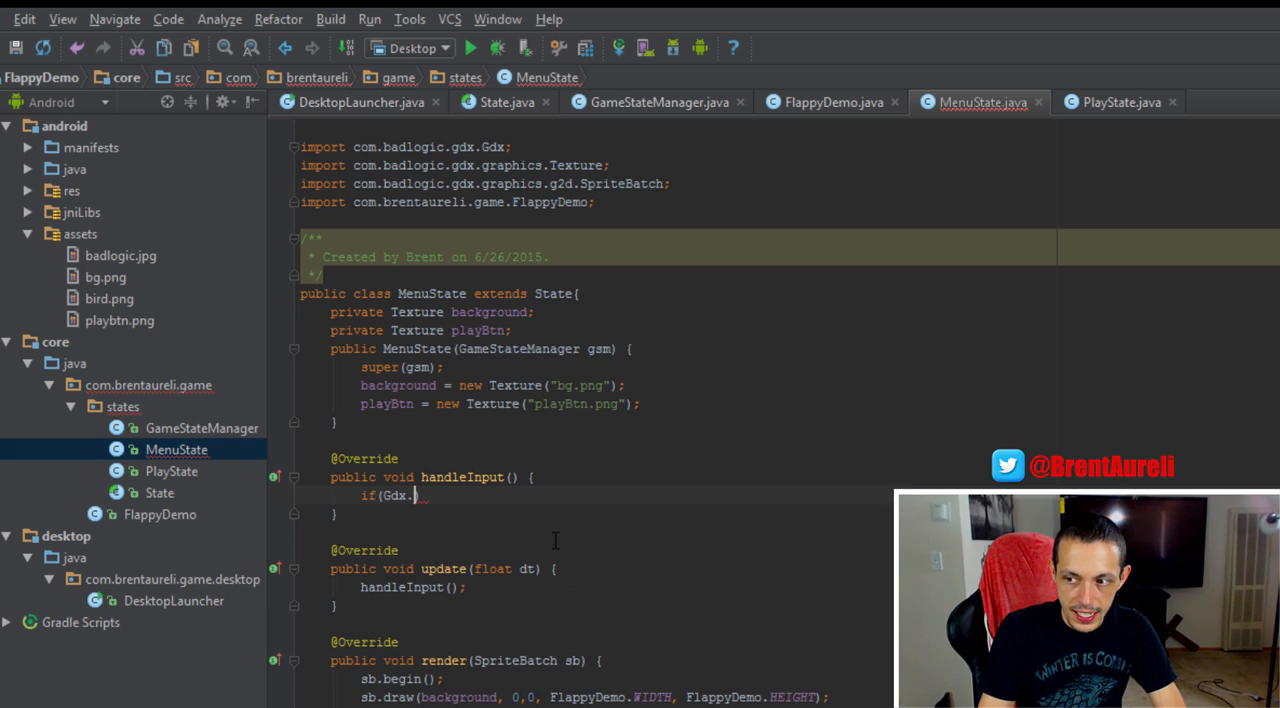
type("input")
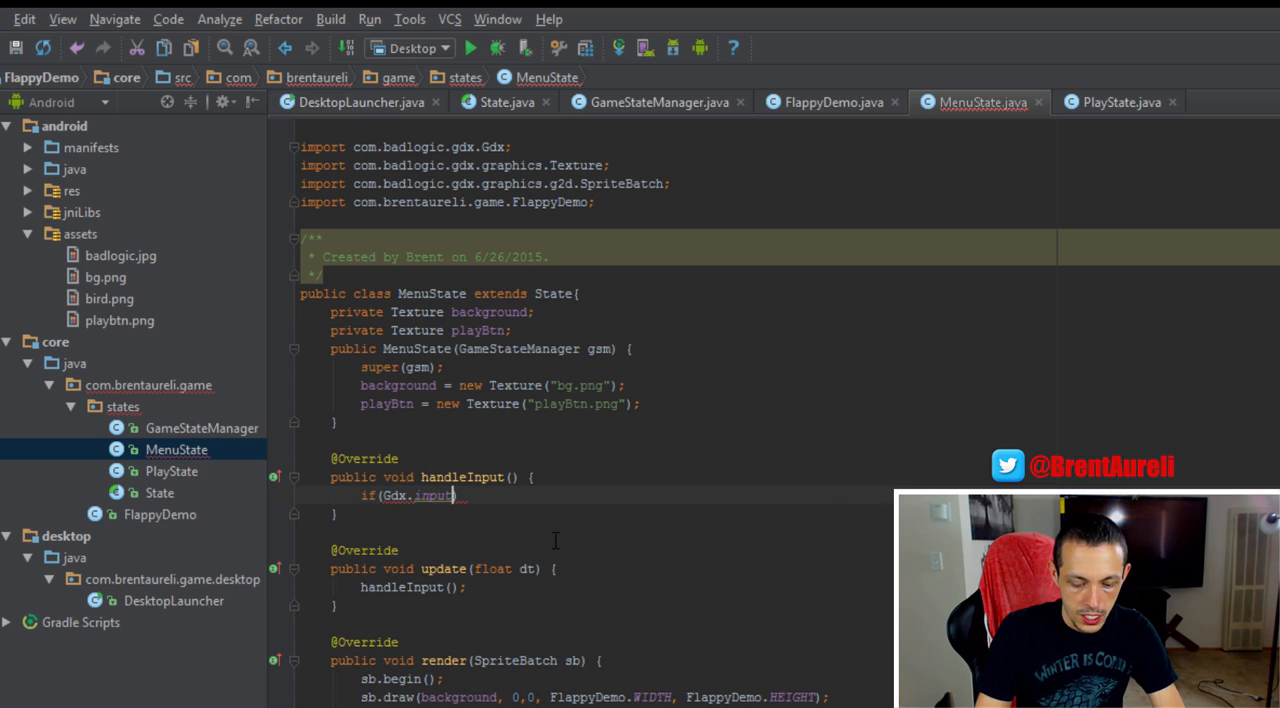
type(".justTouched()")
type("gsm.set(")
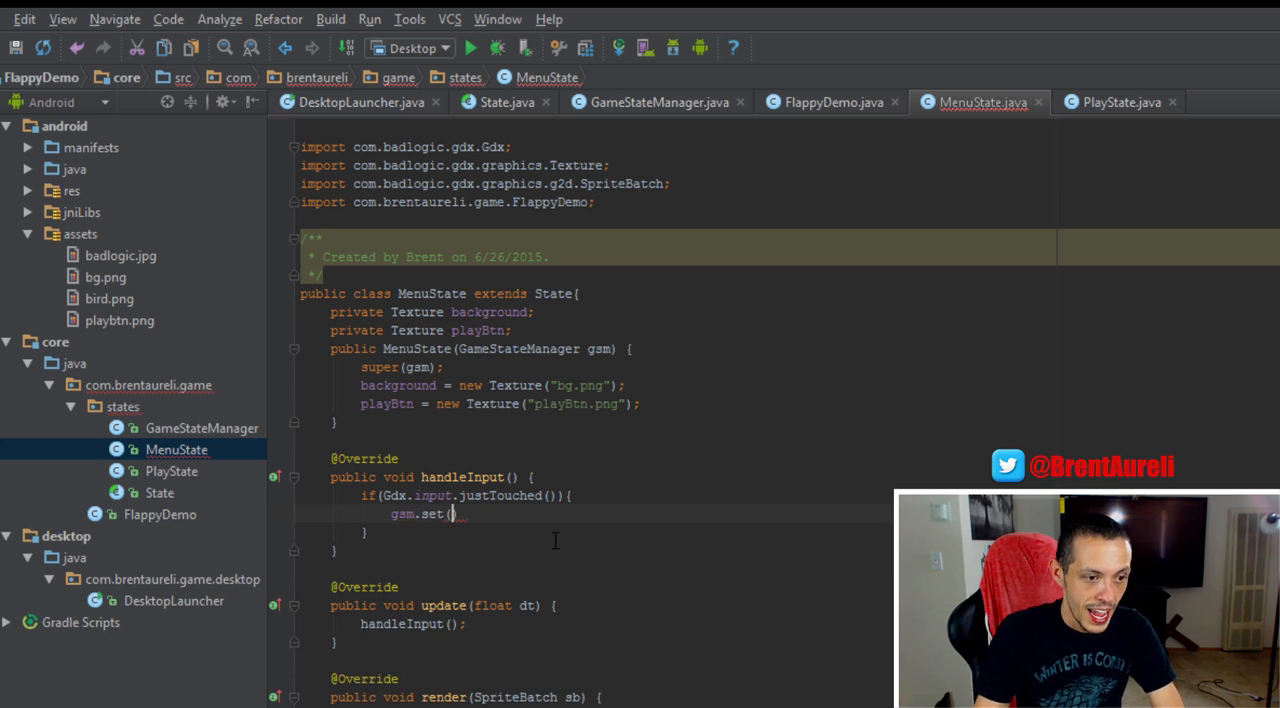
Inside the touch check, set a new PlayState(gsm) on the manager and call dispose().
type("b")
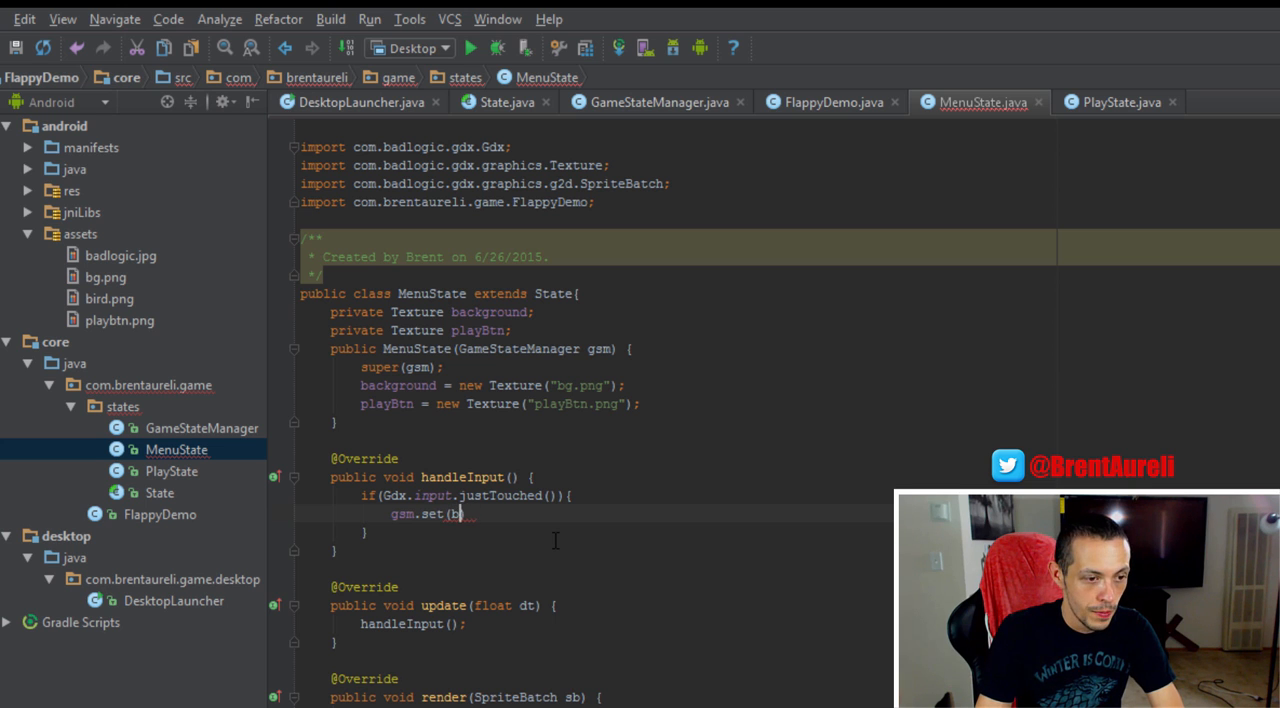
type("new PlayState(gsm")
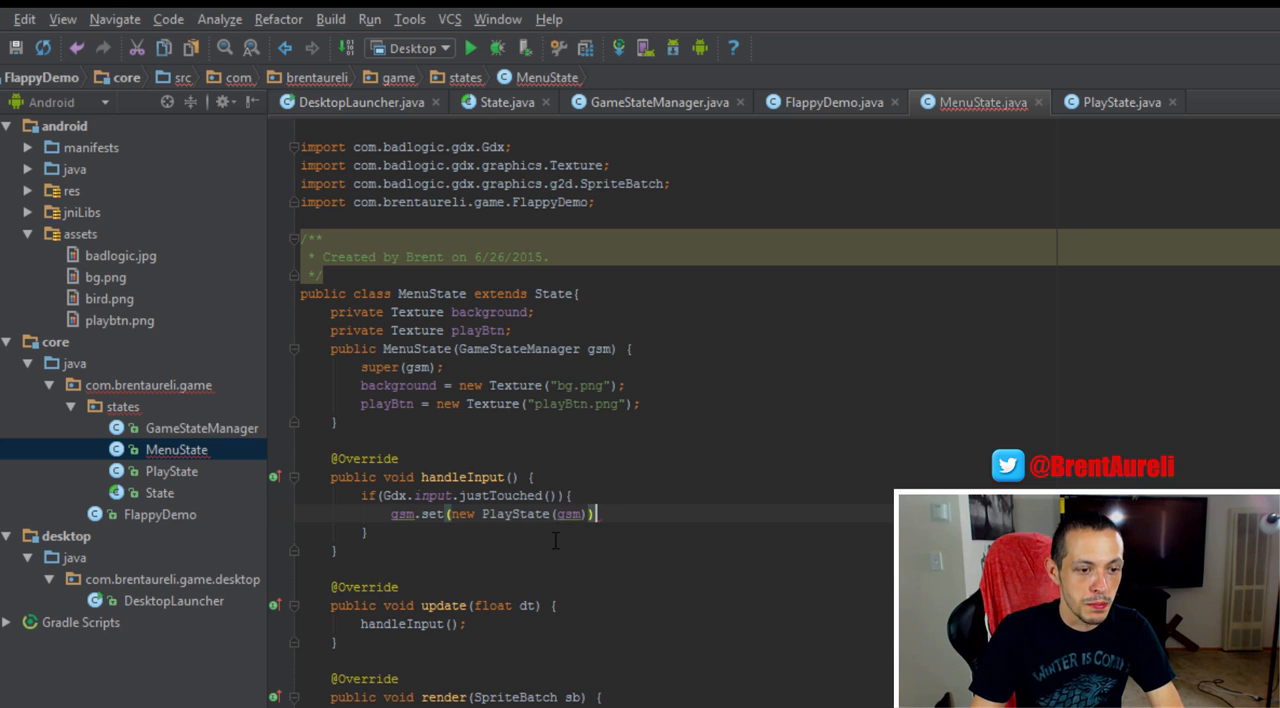
scroll("down", 3)
type(";")
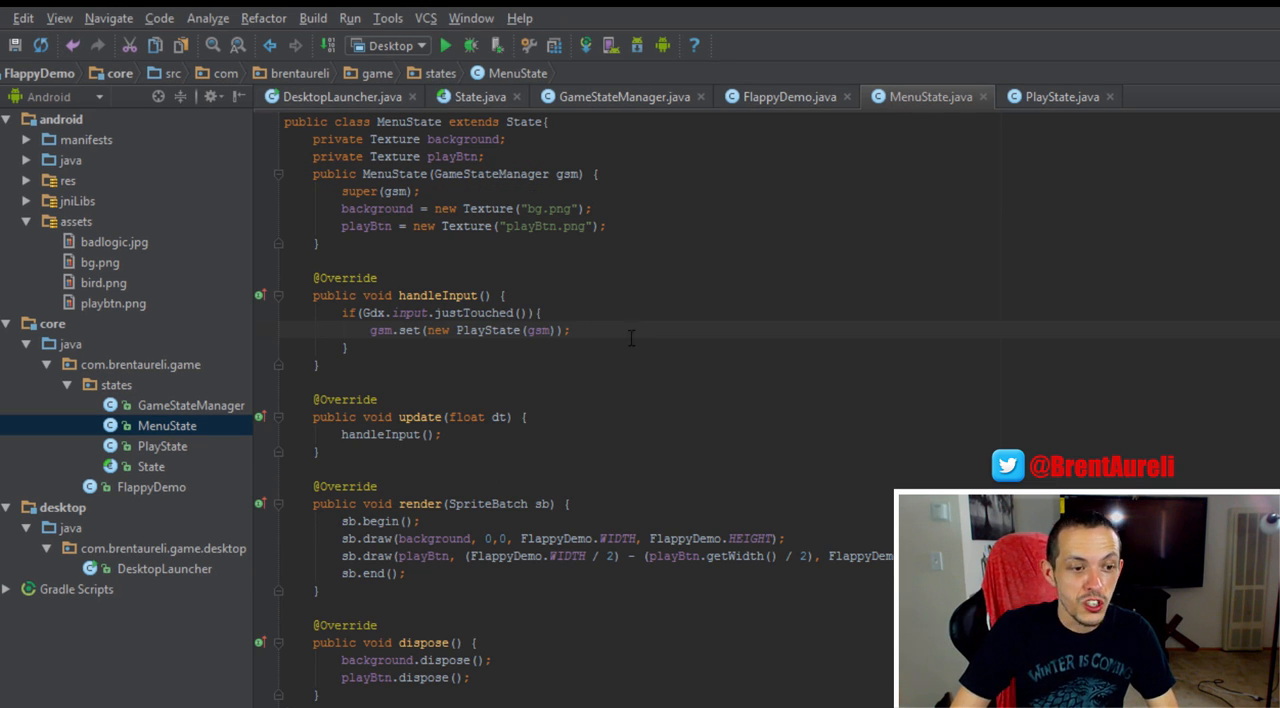
type("dispose(")
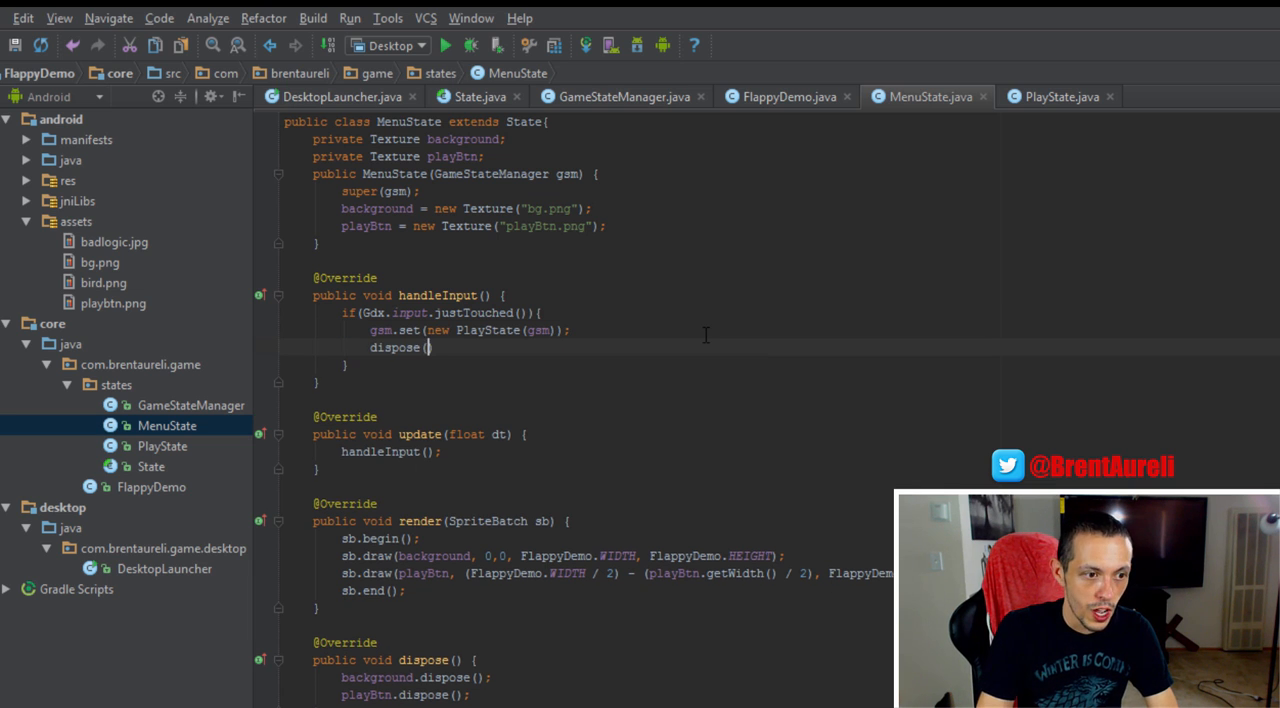
type(");")
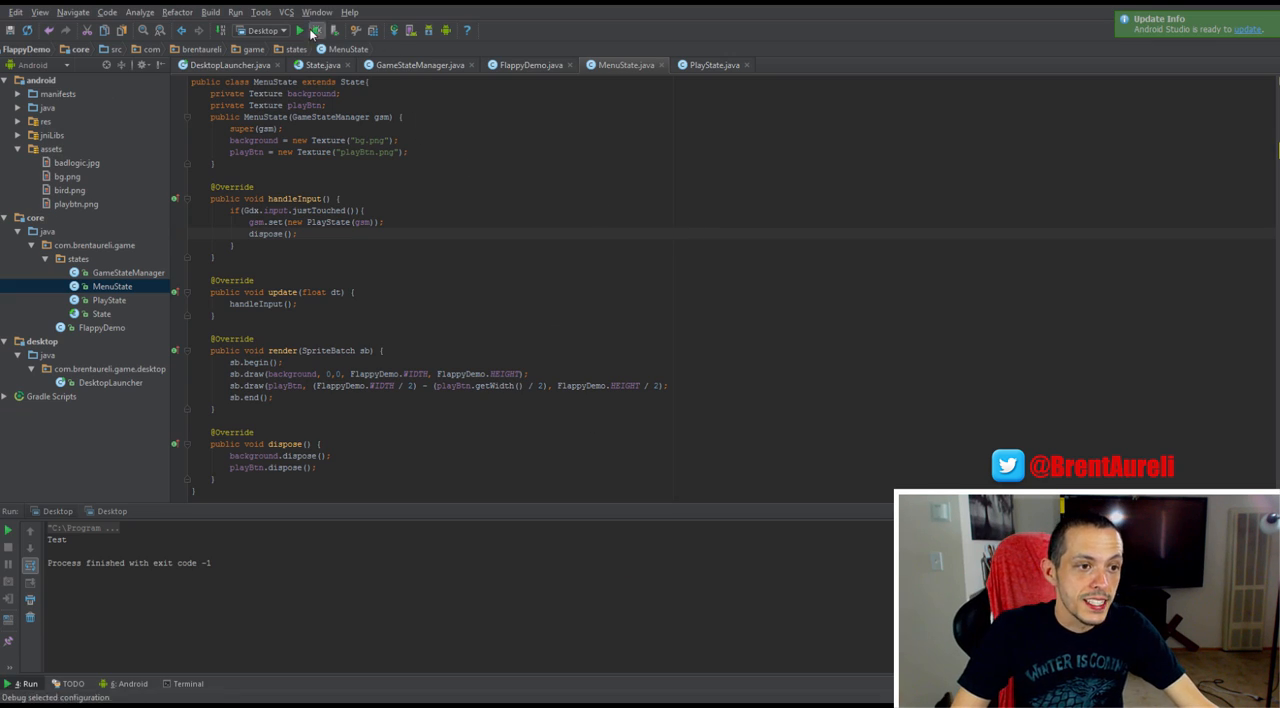
Run the desktop game and press play to reach the red PlayState screen with the small bird.
left_click(316, 30)
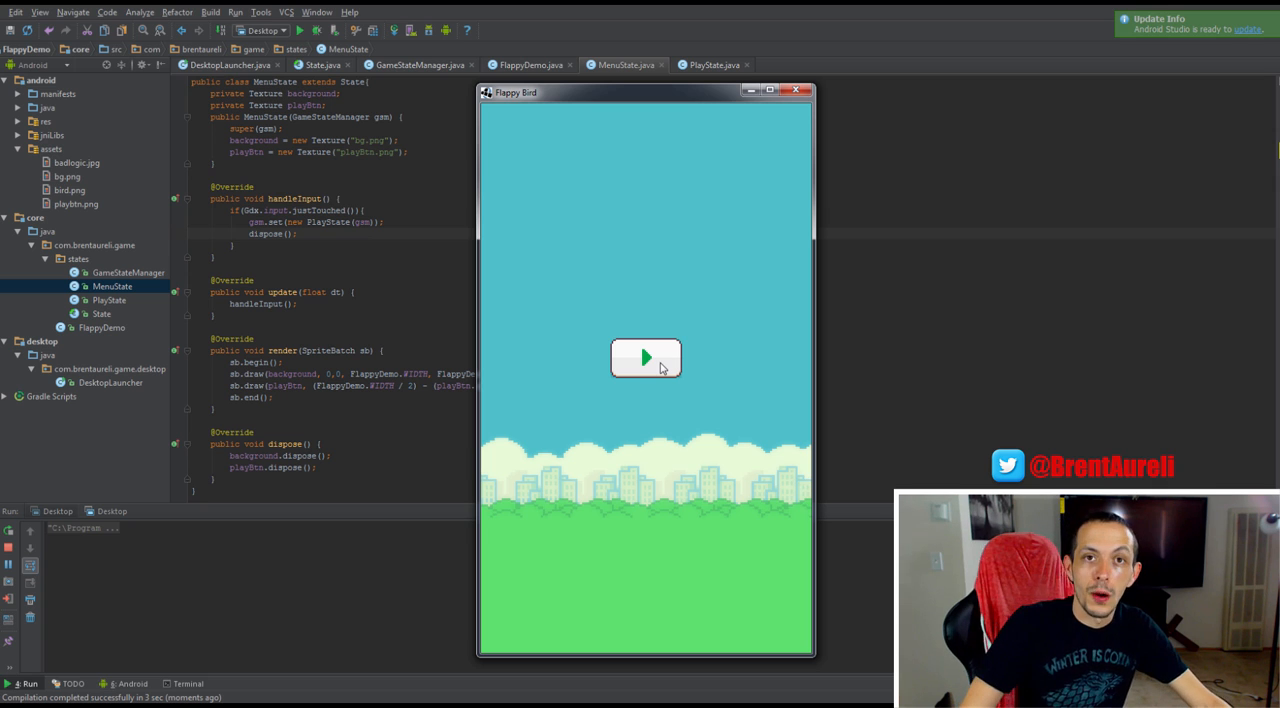
left_click(644, 358)
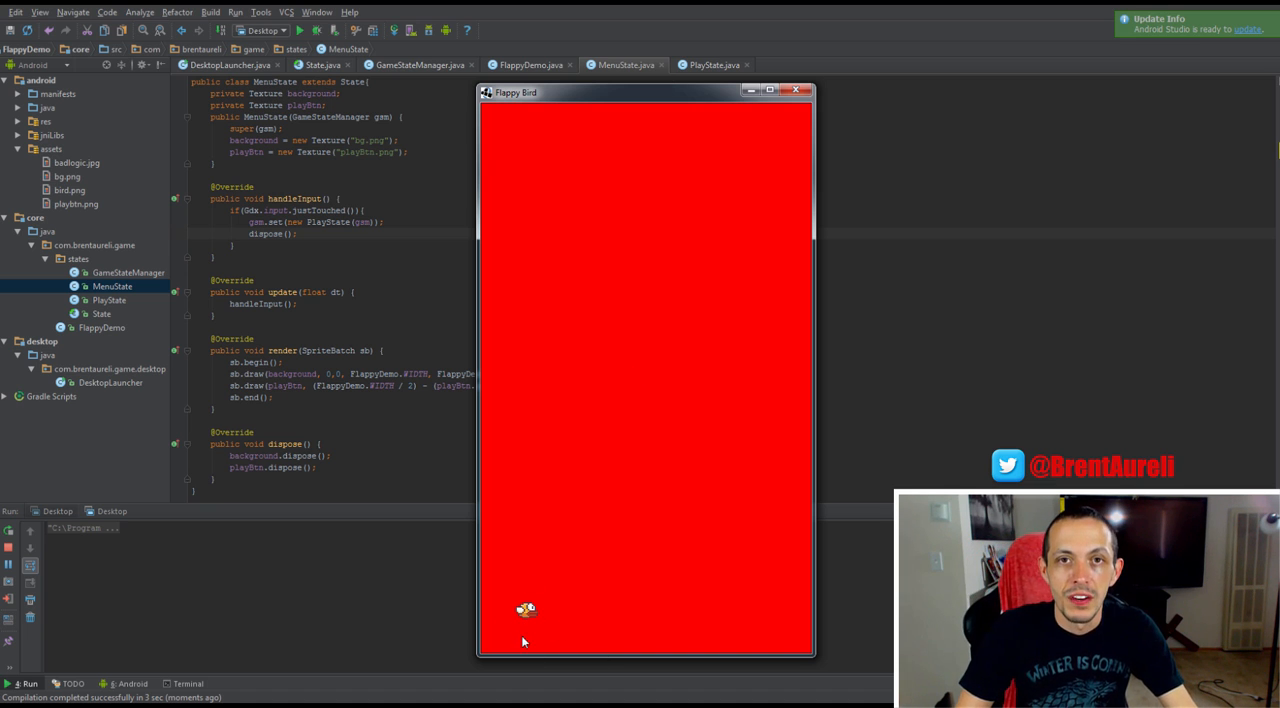
left_click(712, 64)
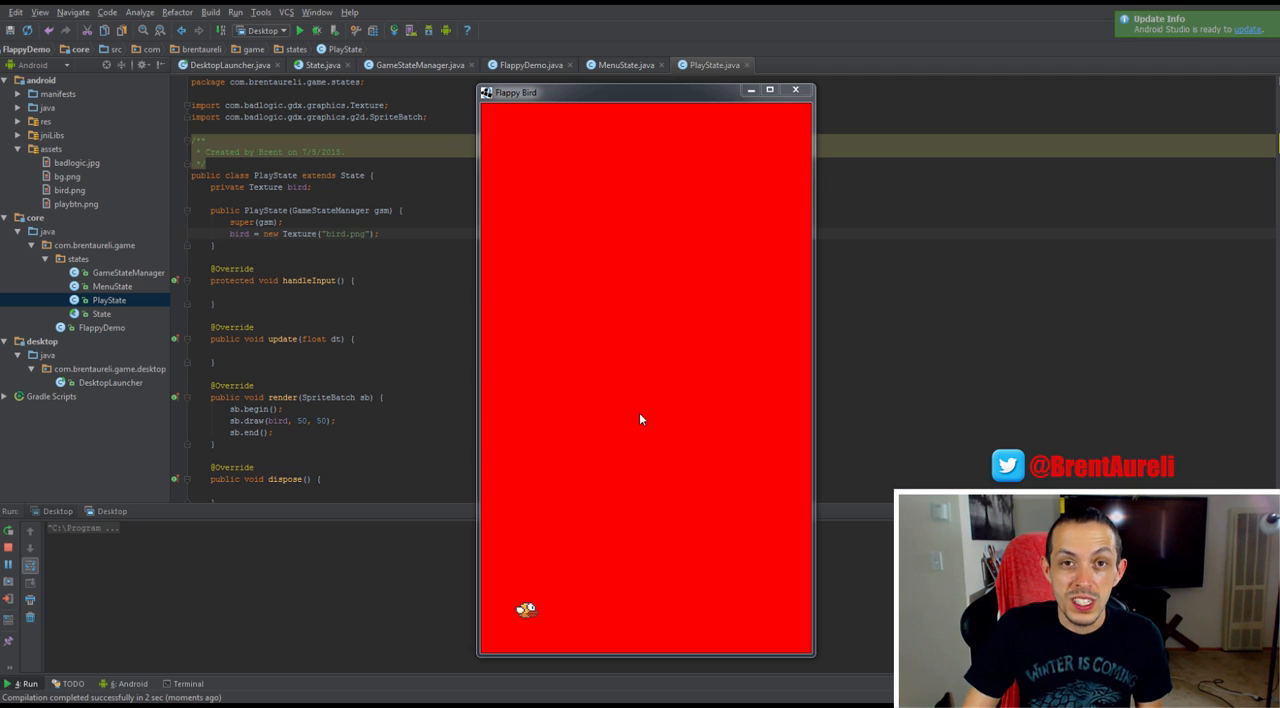
mouse_move(488, 440)
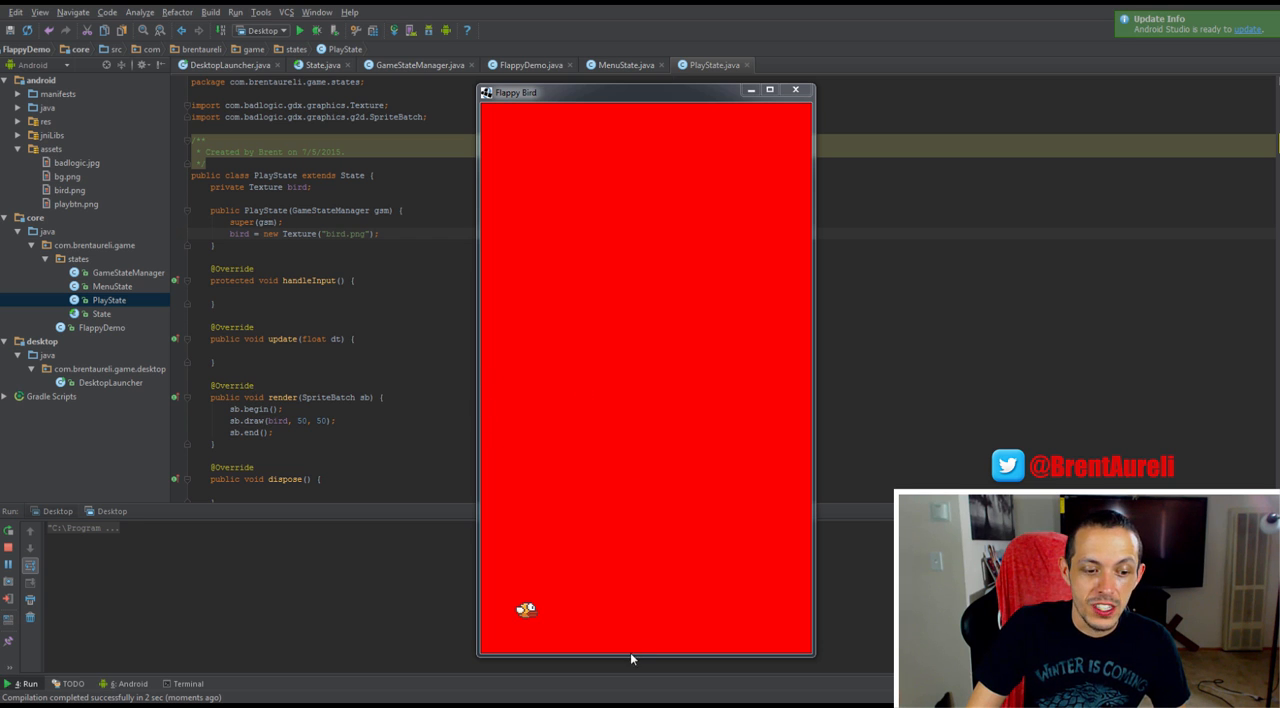
mouse_move(484, 420)
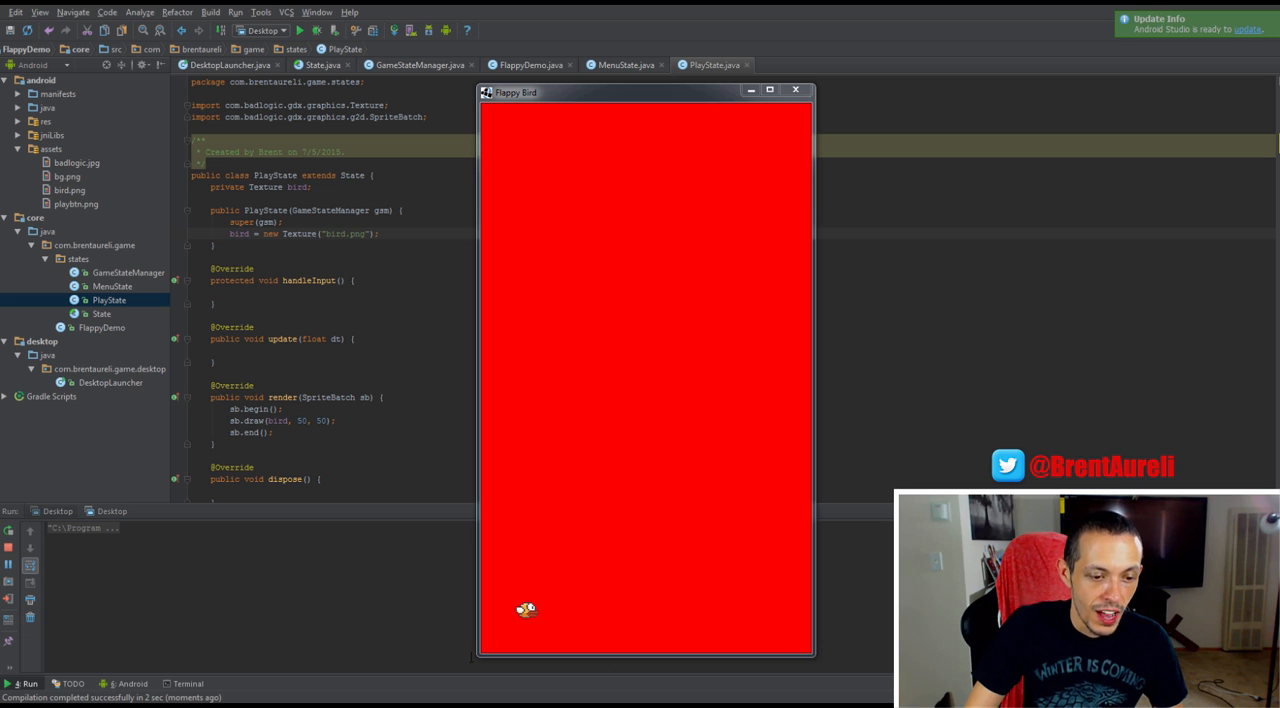
mouse_move(516, 420)
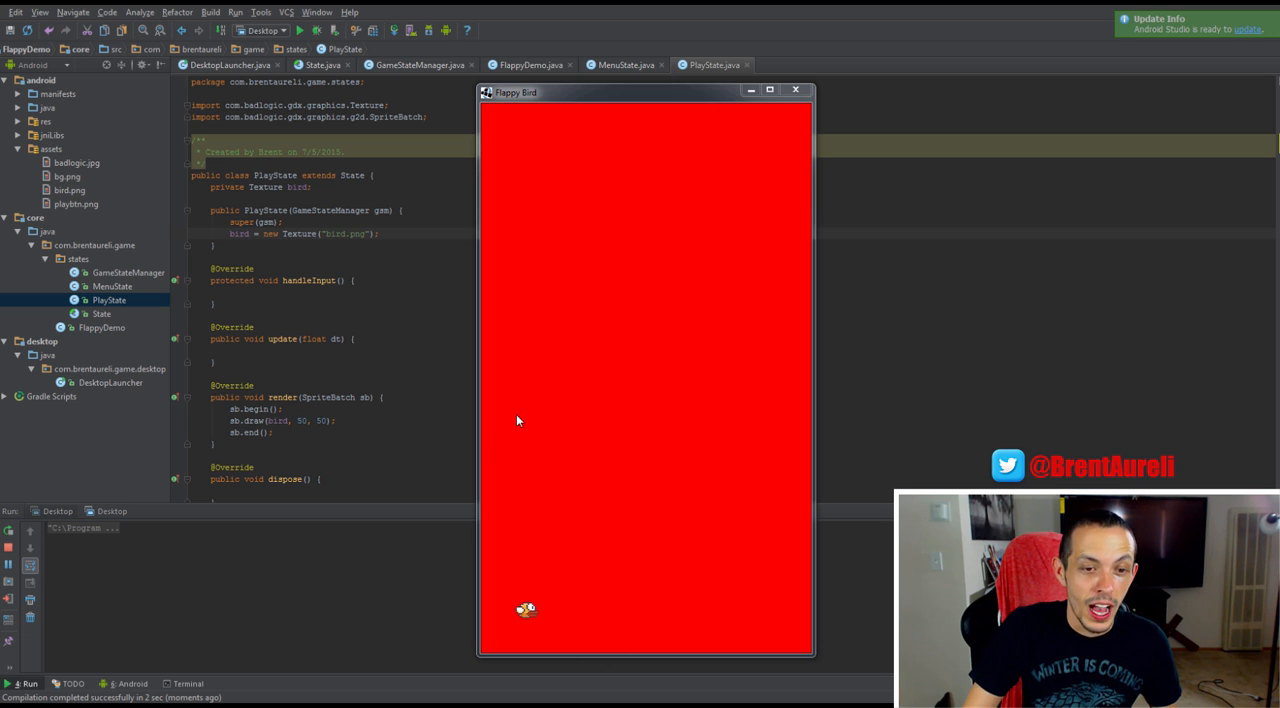
Add cam.setToOrtho(false, FlappyDemo.WIDTH / 2, FlappyDemo.HEIGHT / 2) to PlayState's constructor.
left_click(796, 88)
type("cam.setToOrtho();")
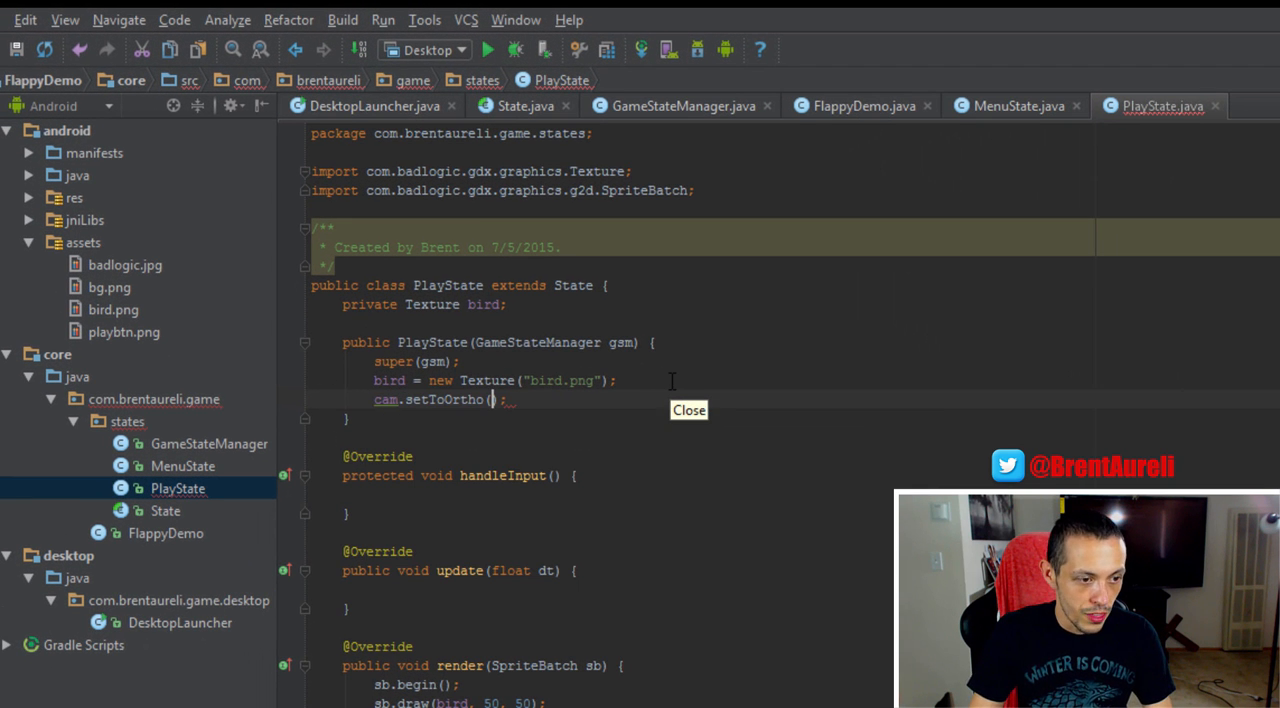
type("false,")
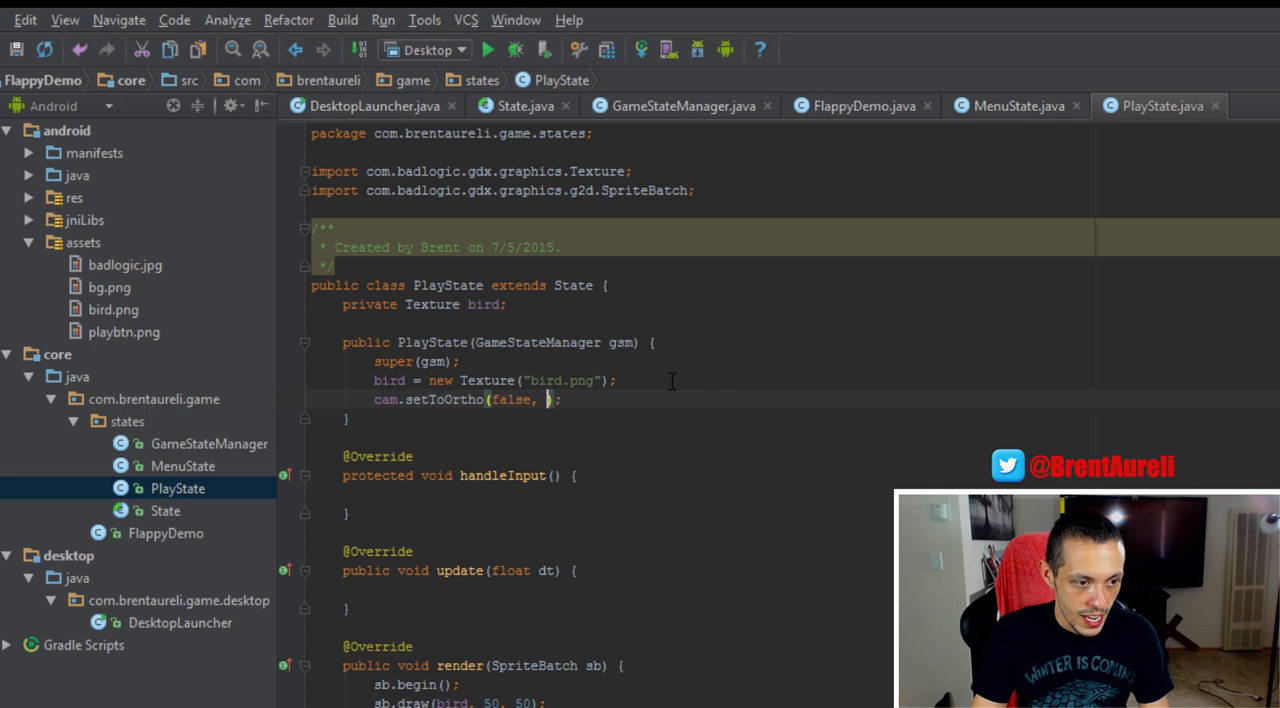
type("Fl")
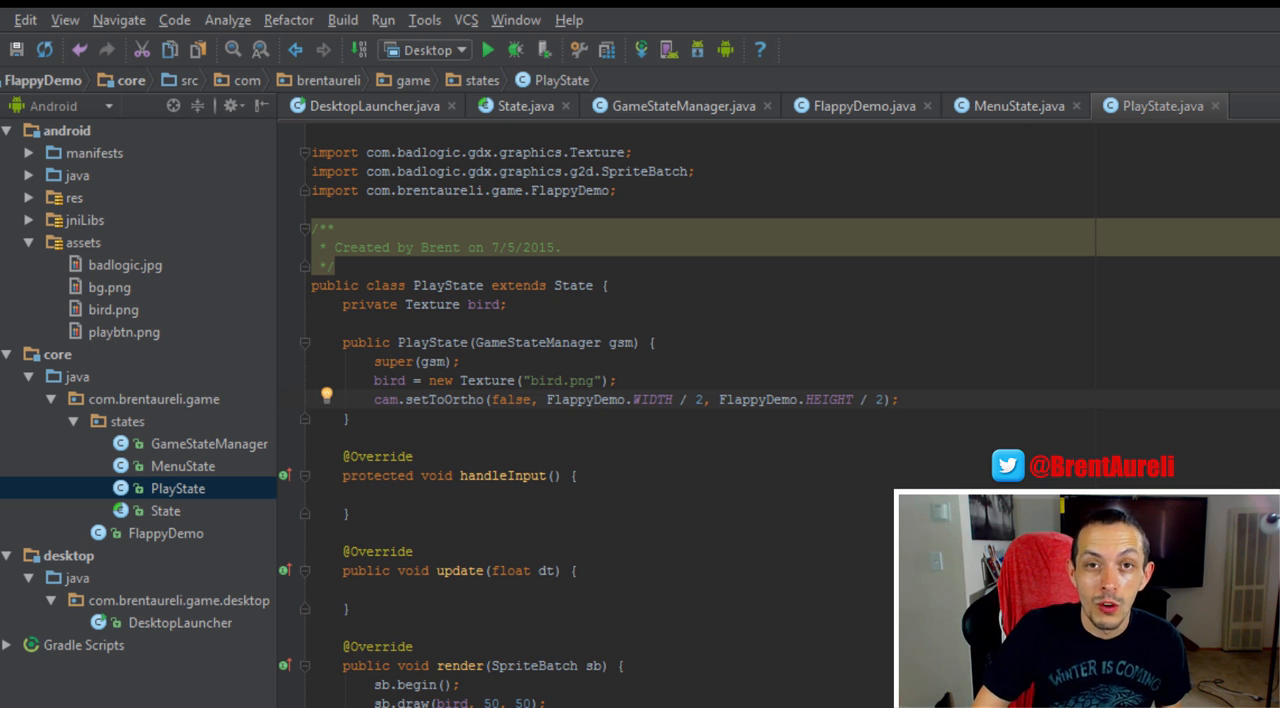
Set sb.setProjectionMatrix(cam.combined) in PlayState's render method.
scroll("down", 3)
type("sb.setProjectionMatrix();")
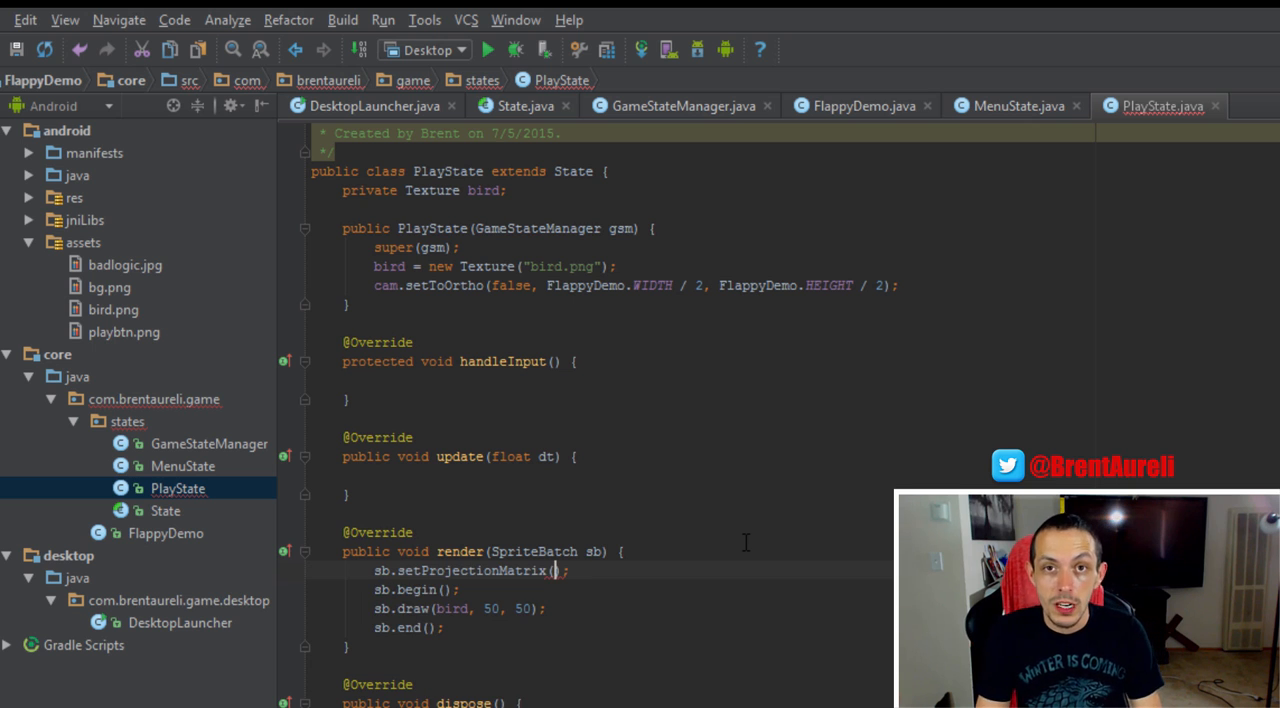
type("cam")
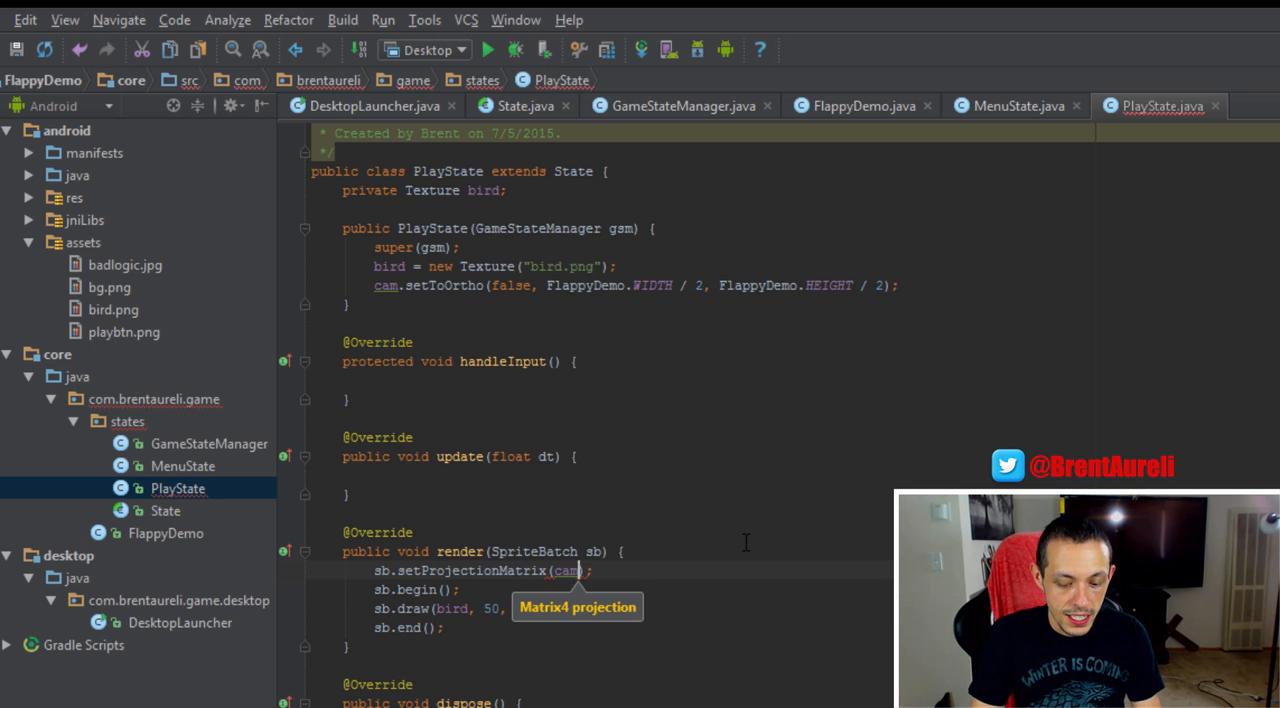
type(".combined")
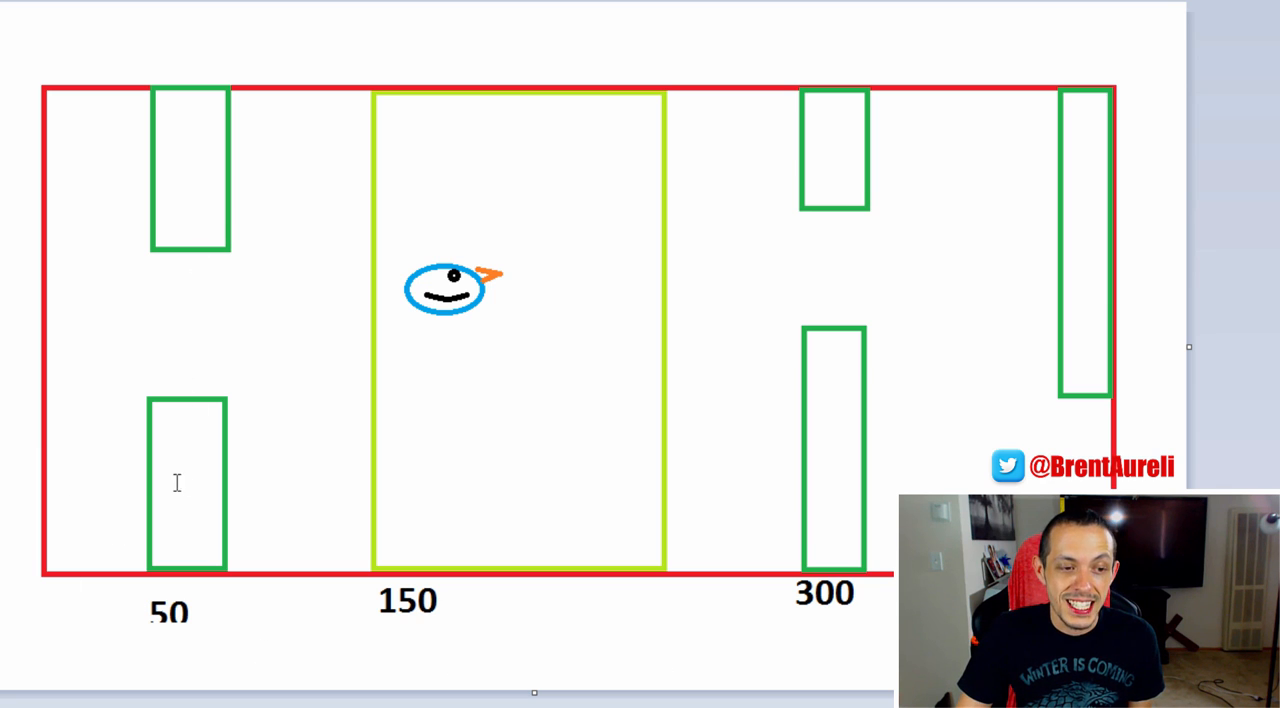
mouse_move(656, 376)
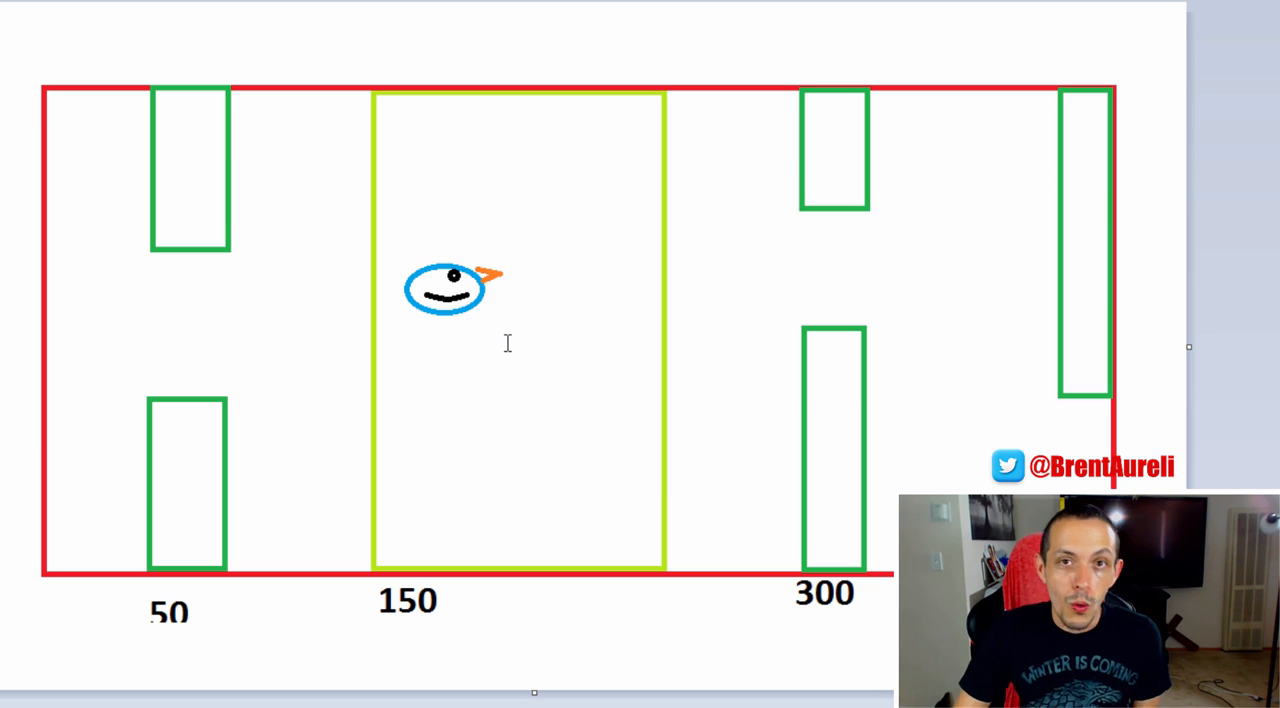
mouse_move(420, 396)
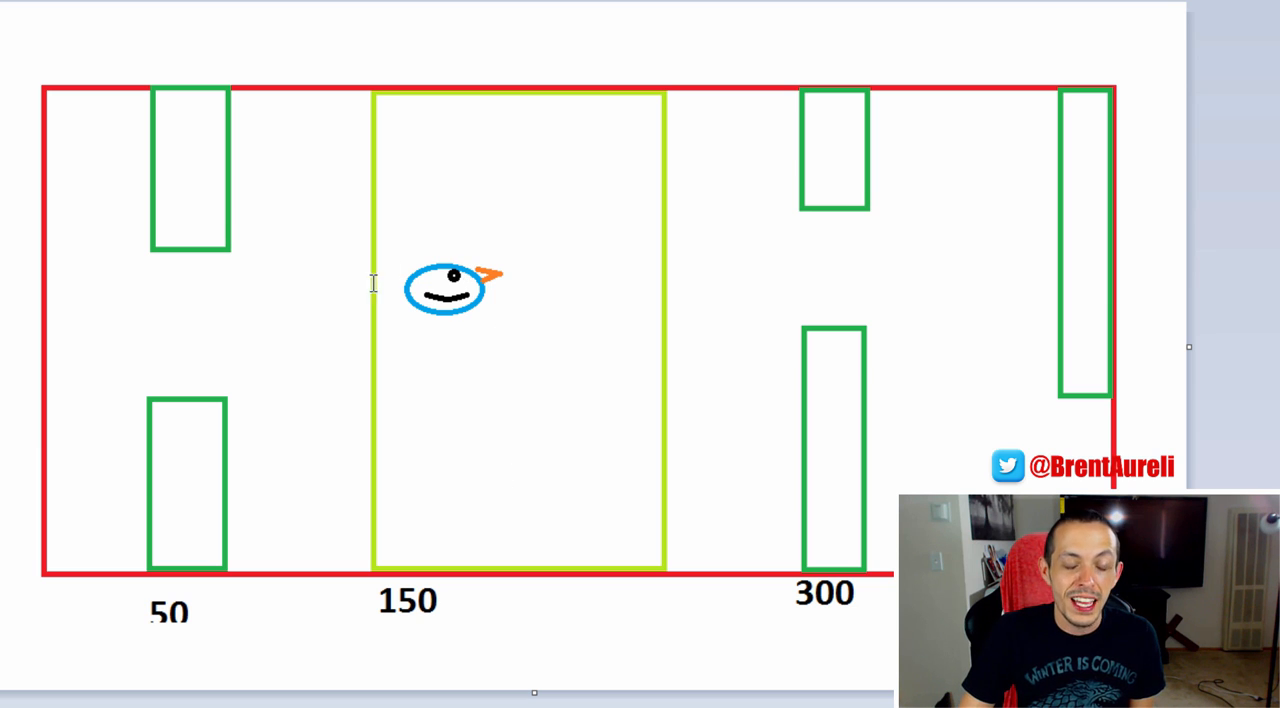
mouse_move(188, 210)
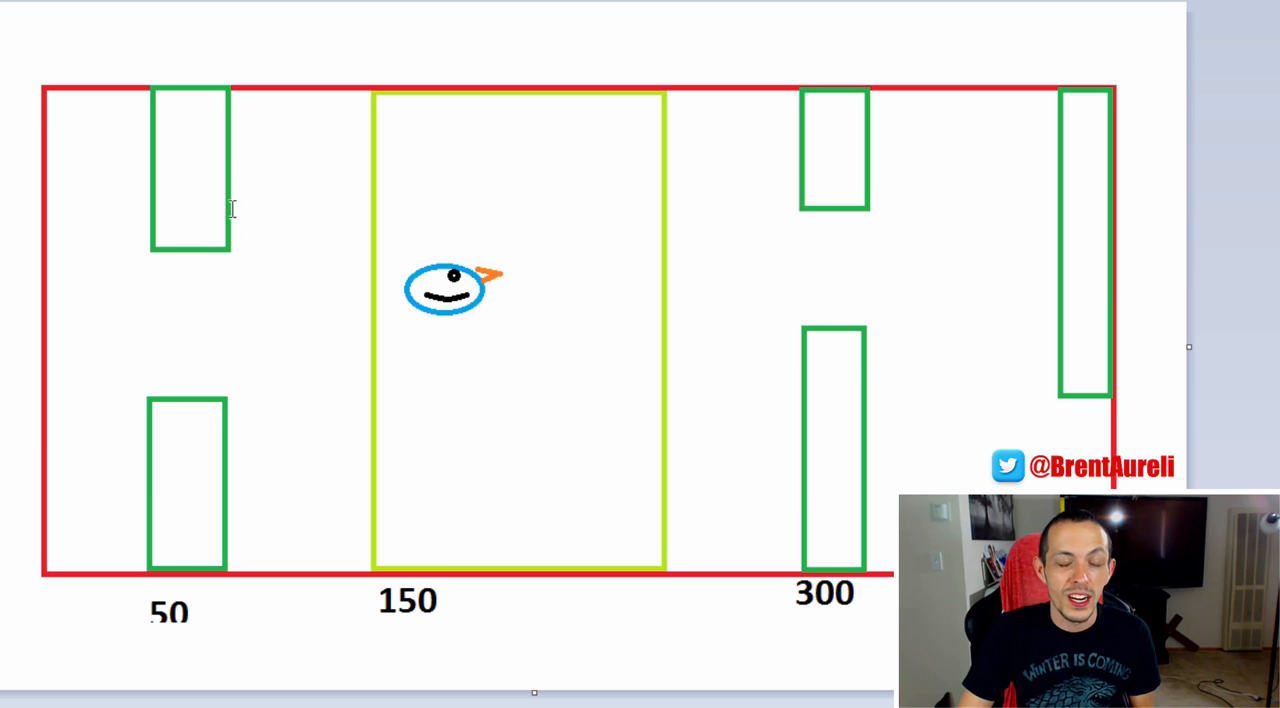
mouse_move(266, 384)
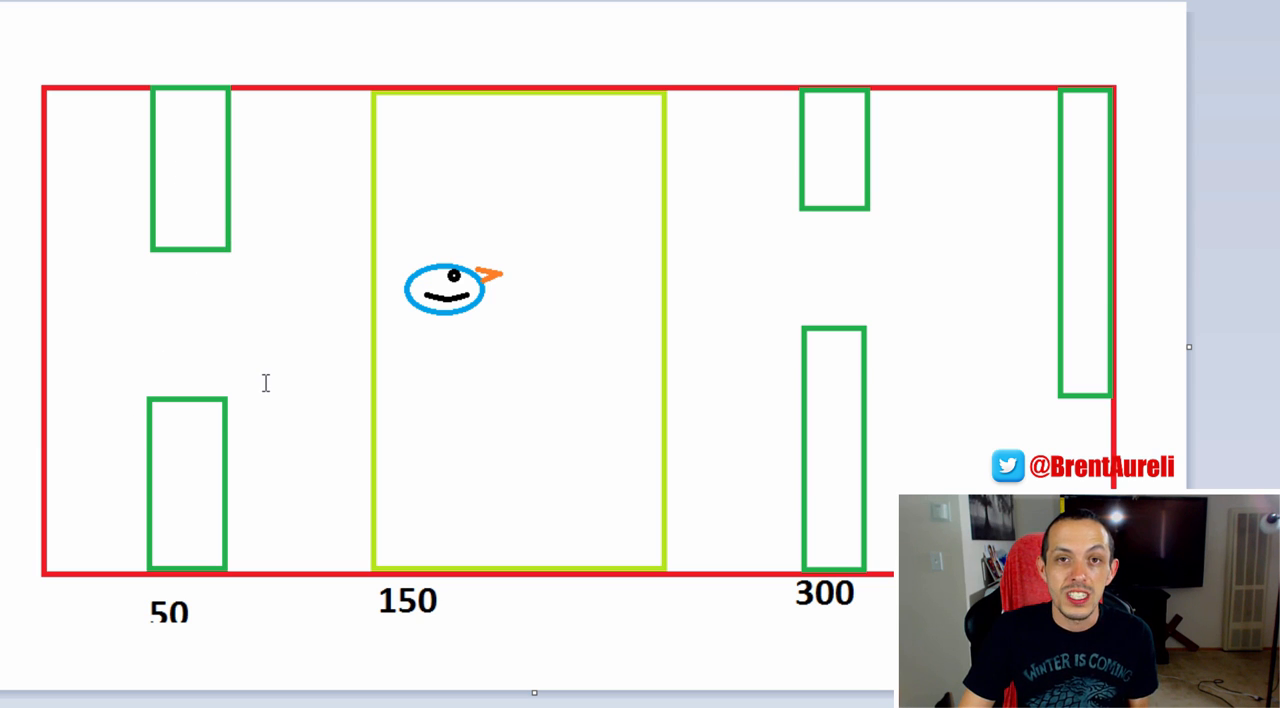
mouse_move(290, 388)
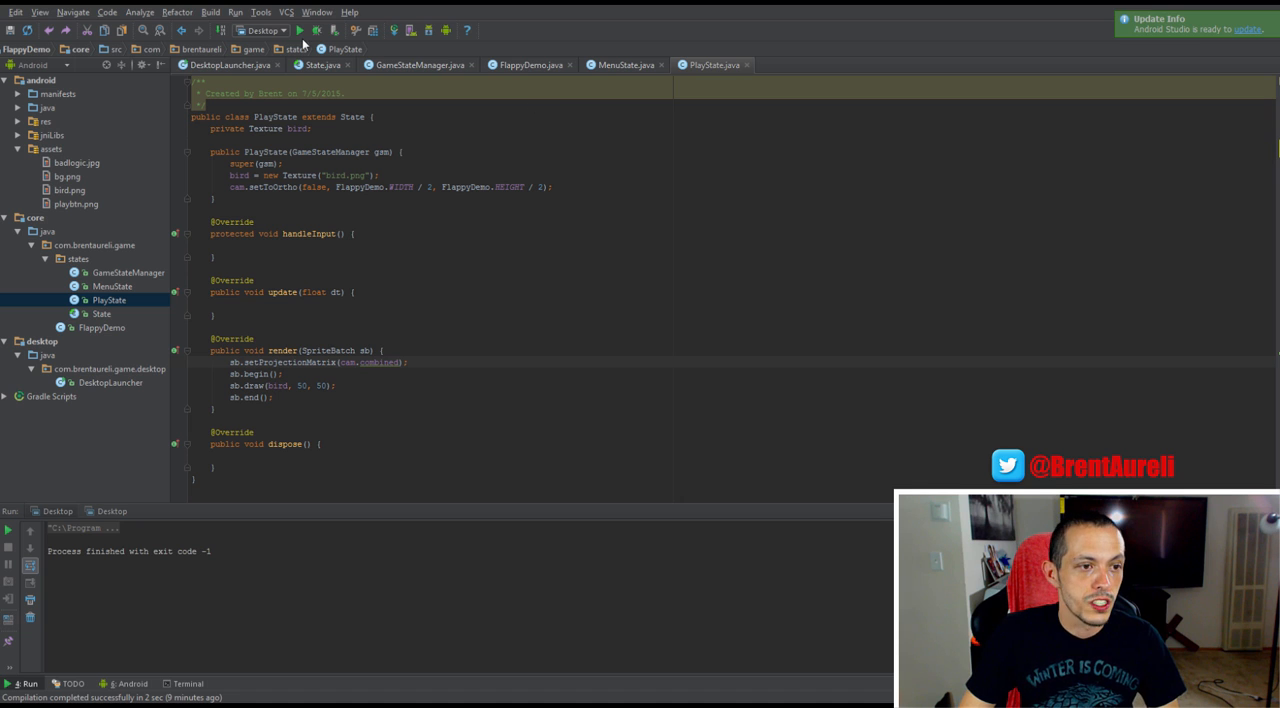
Run the desktop game again from the toolbar.
left_click(300, 30)
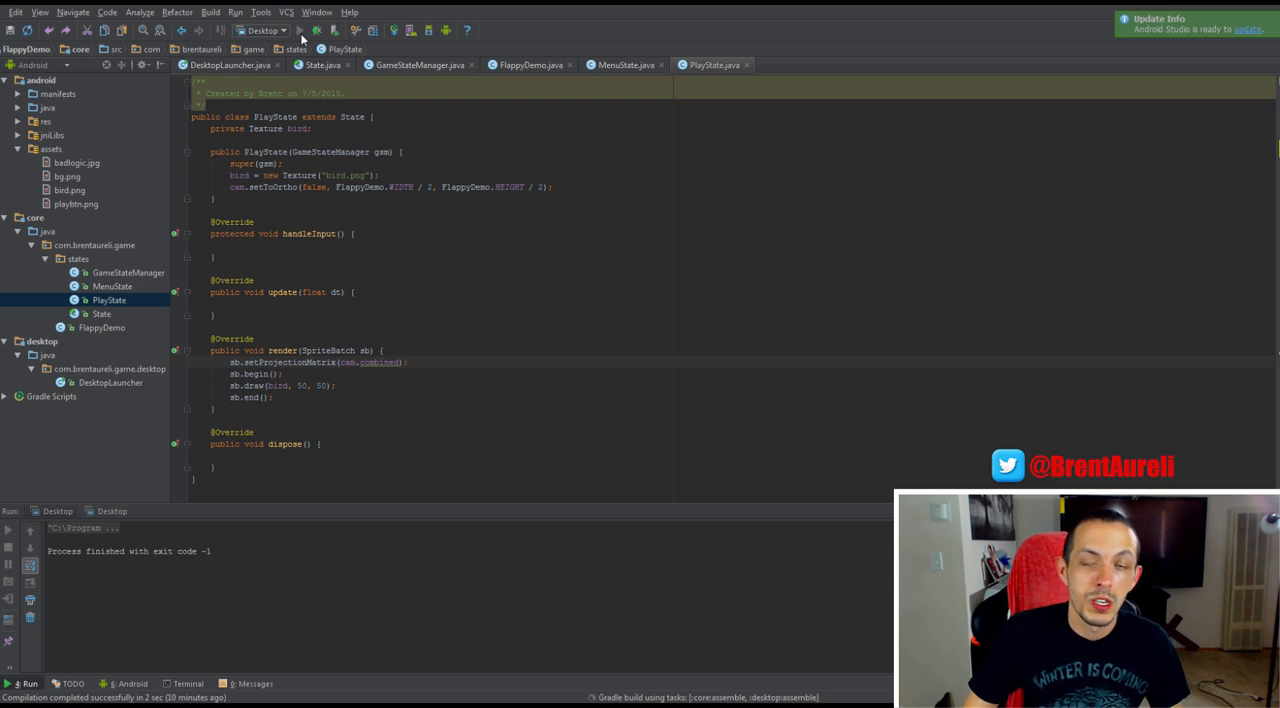
left_click(300, 30)
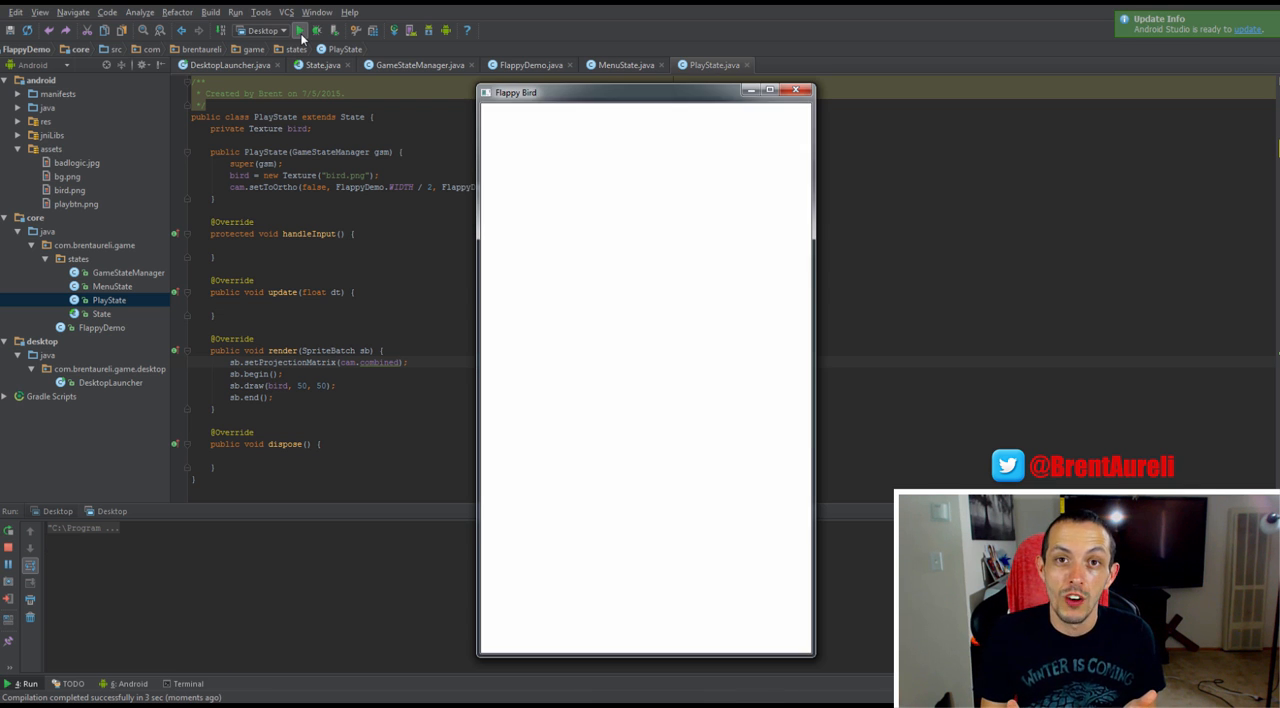